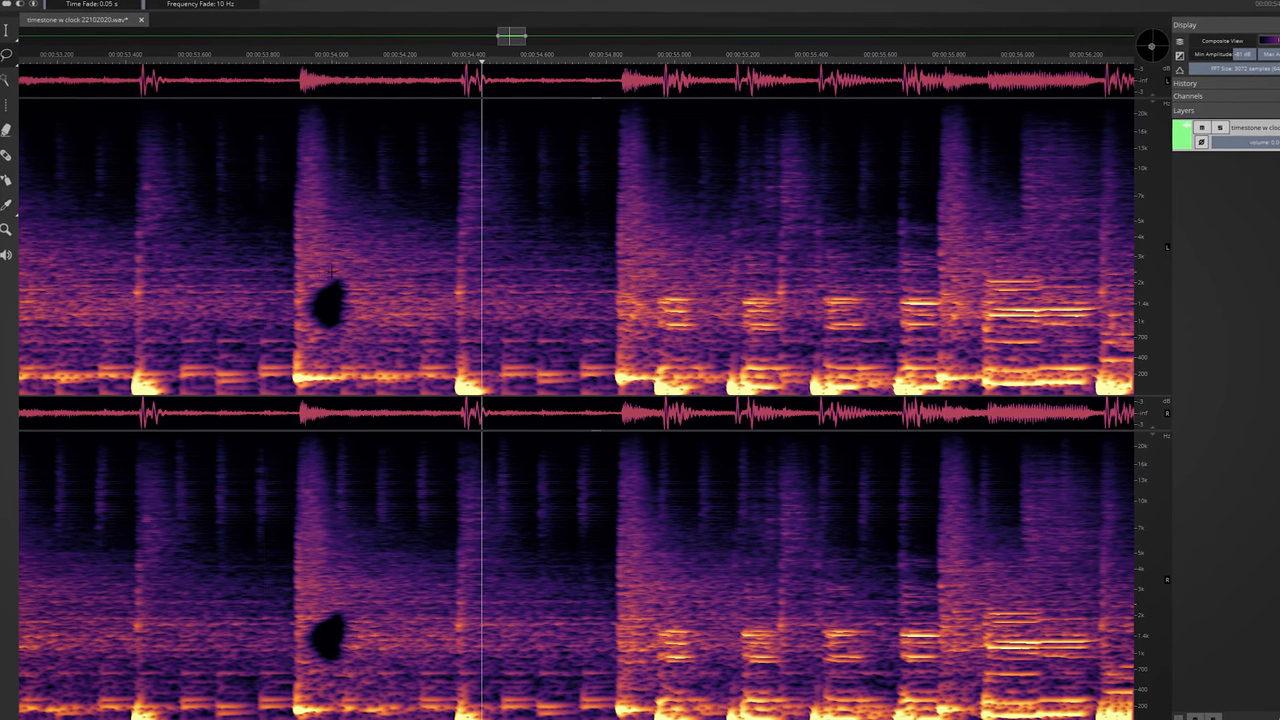
# Register the voice recording's EQ profile via Process > EQ Match > Register EQ and confirm
pyautogui.click(168, 4)
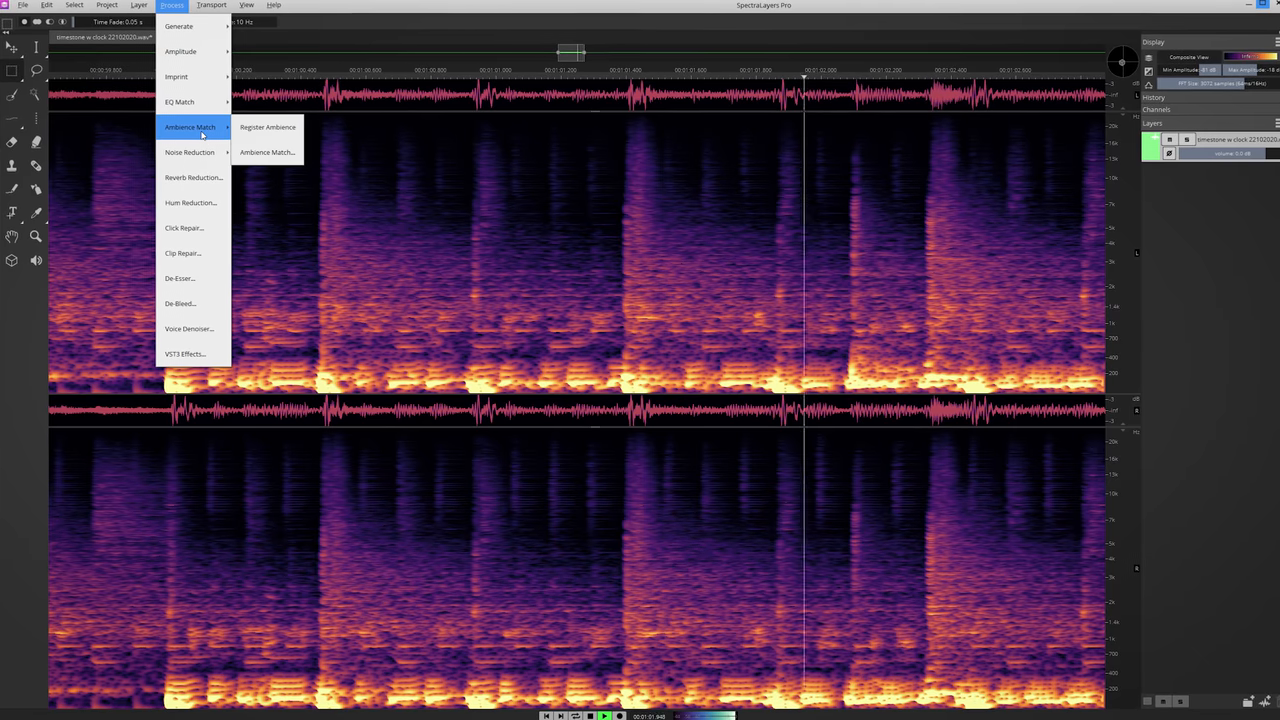
pyautogui.moveTo(176, 100)
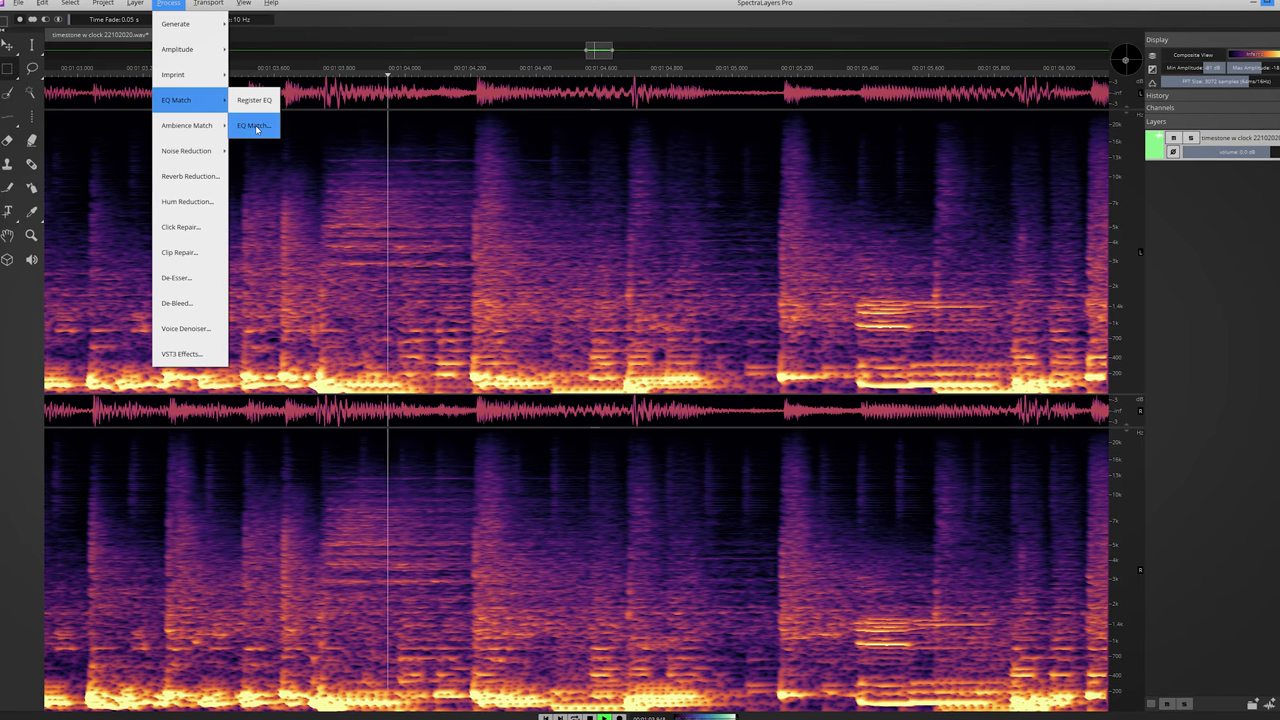
pyautogui.click(252, 124)
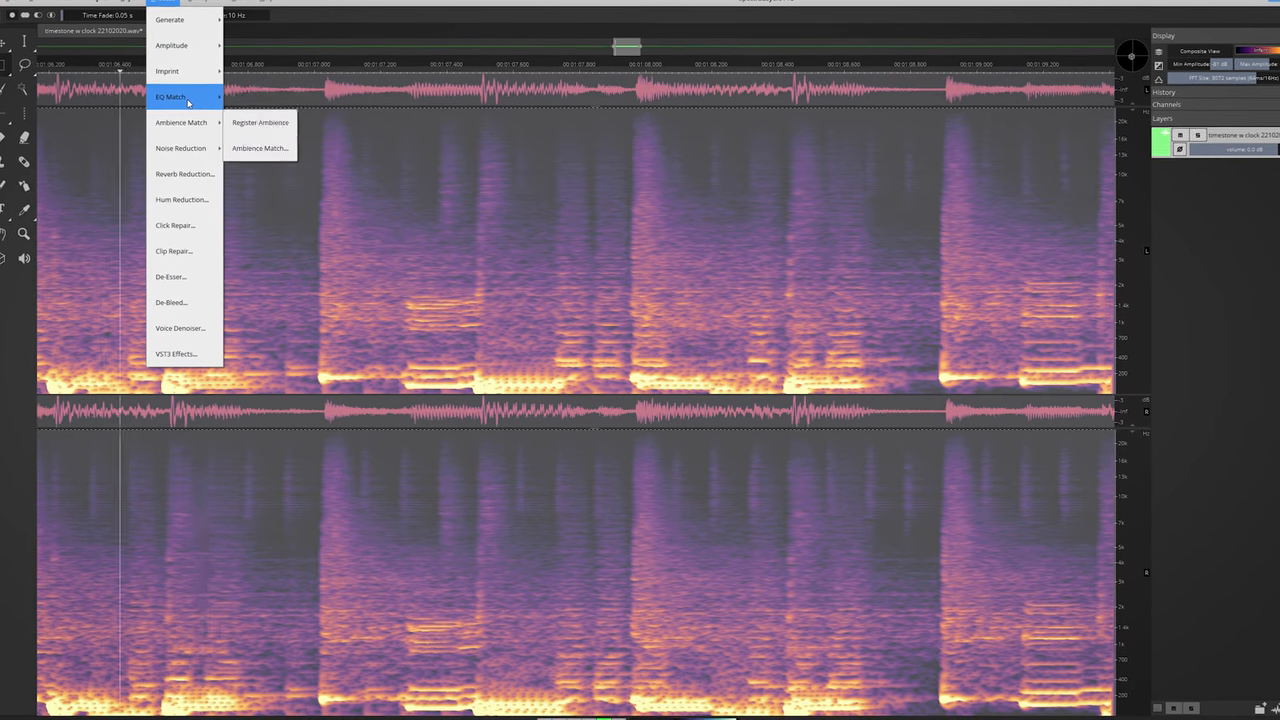
pyautogui.click(260, 122)
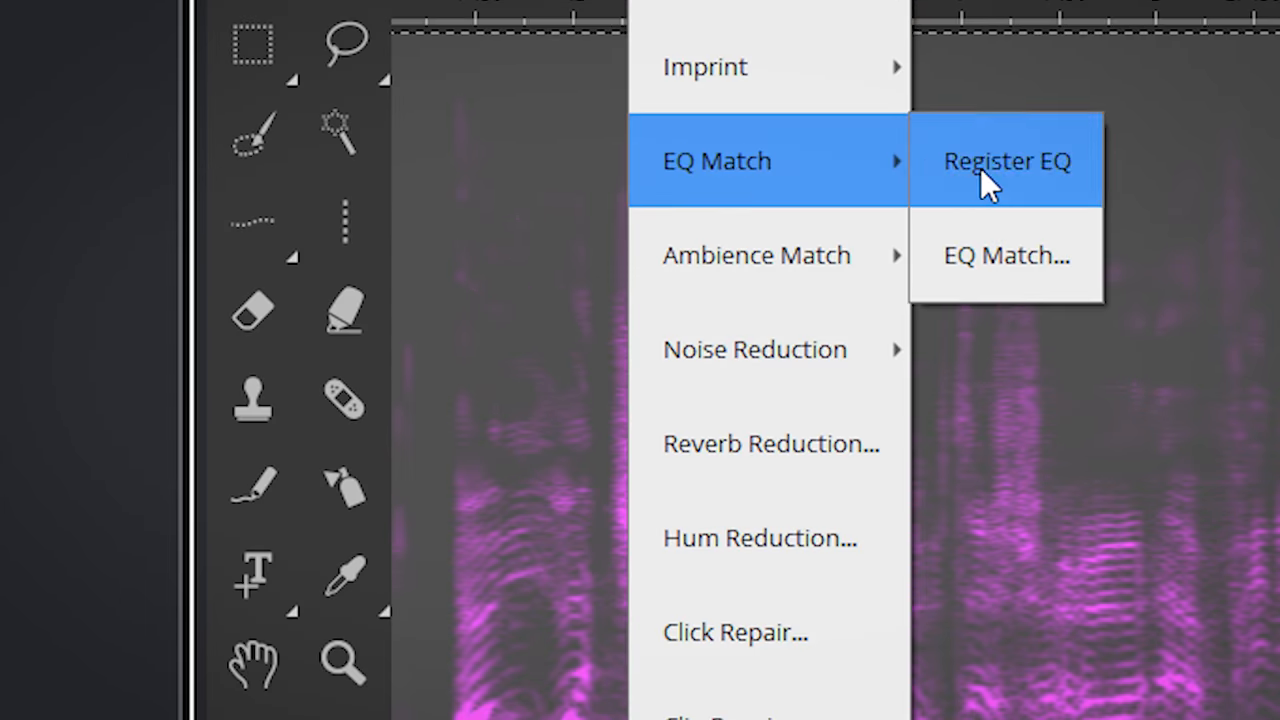
pyautogui.click(1006, 160)
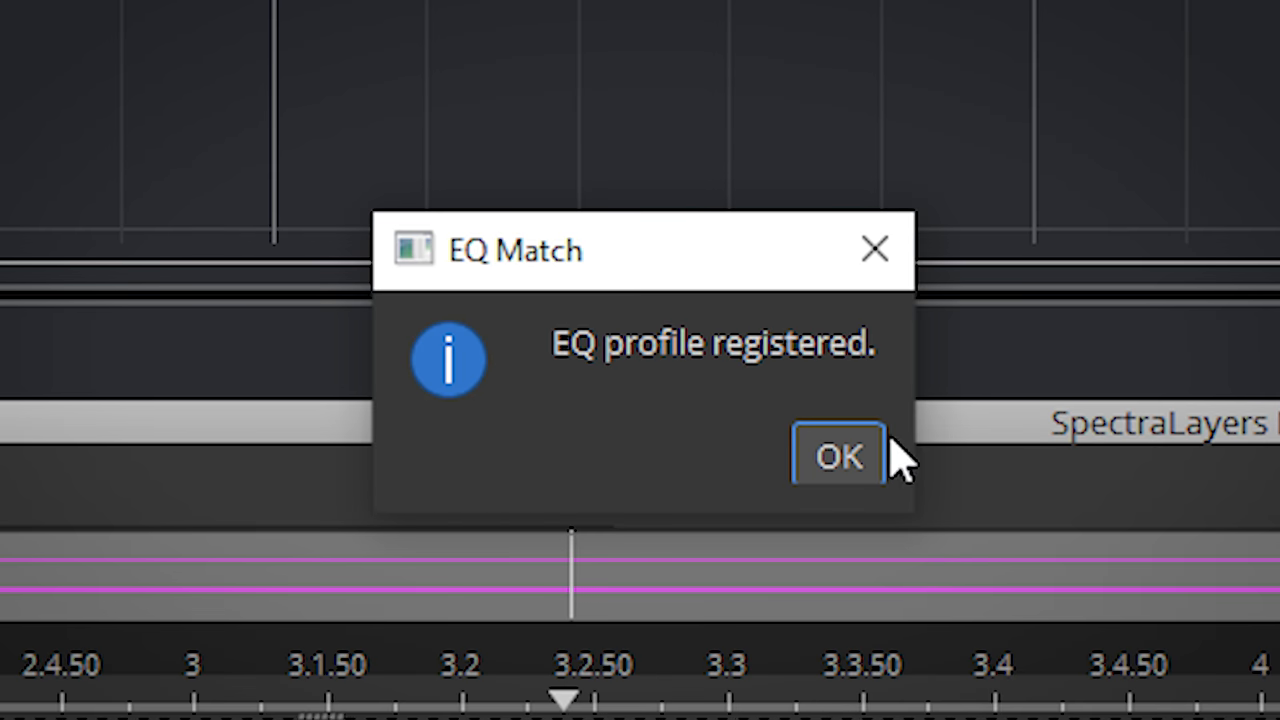
pyautogui.click(838, 456)
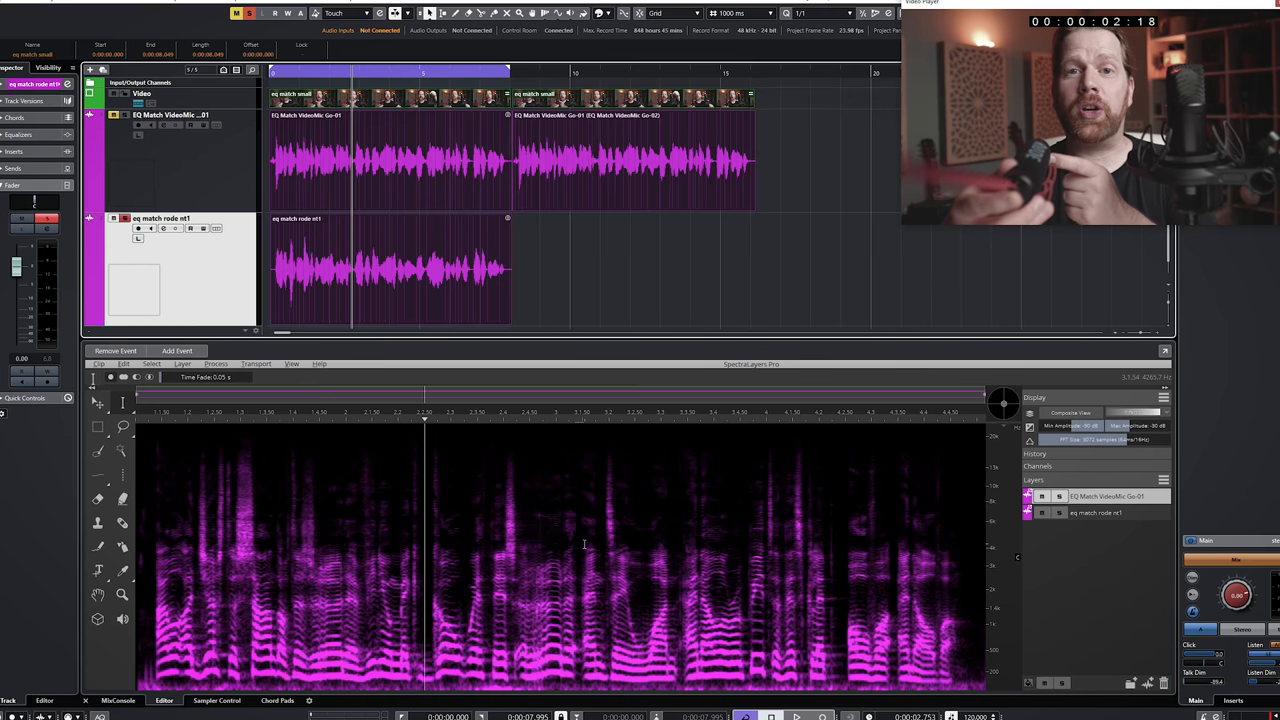
# Select the second voice clip and run EQ Match against the registered profile
pyautogui.click(390, 160)
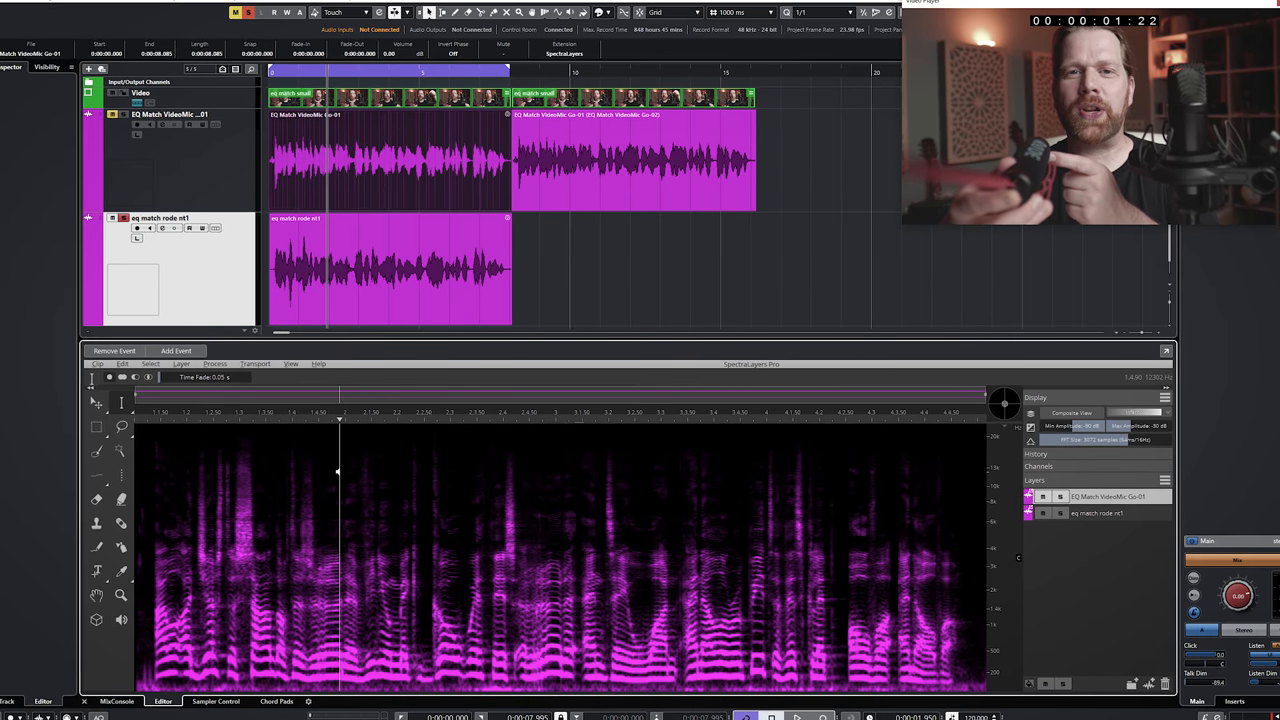
pyautogui.click(212, 364)
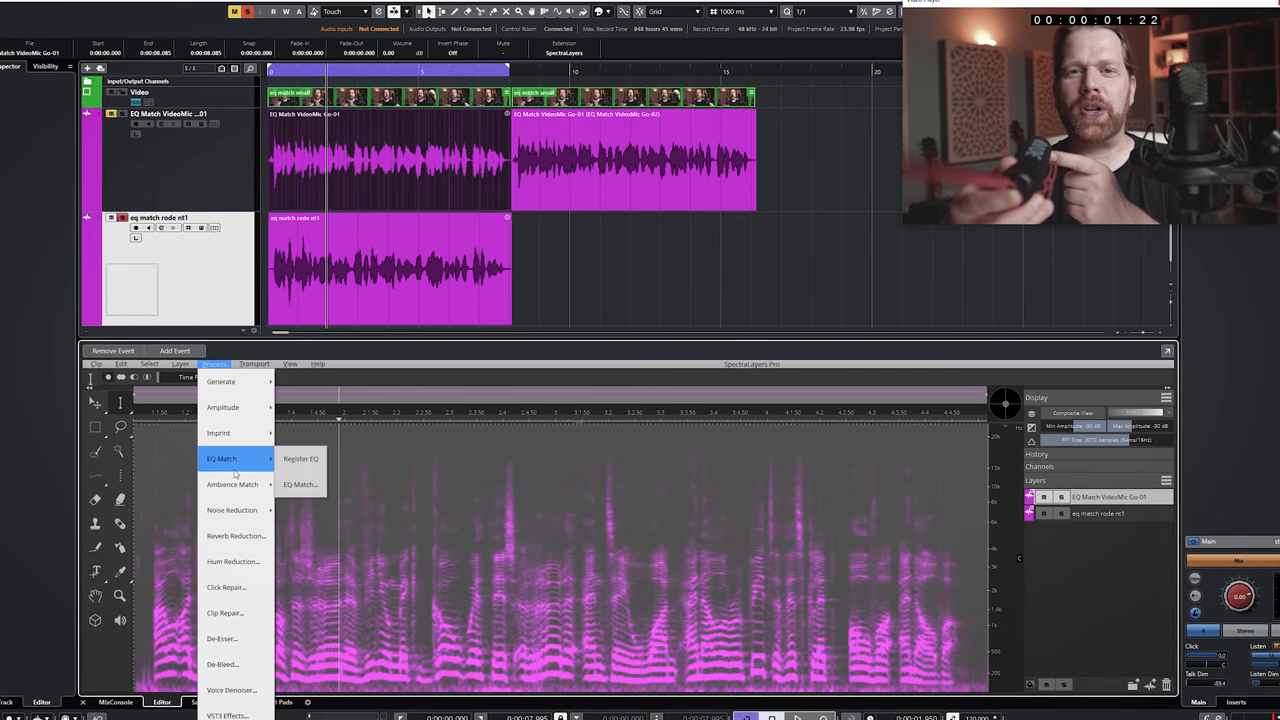
pyautogui.click(300, 484)
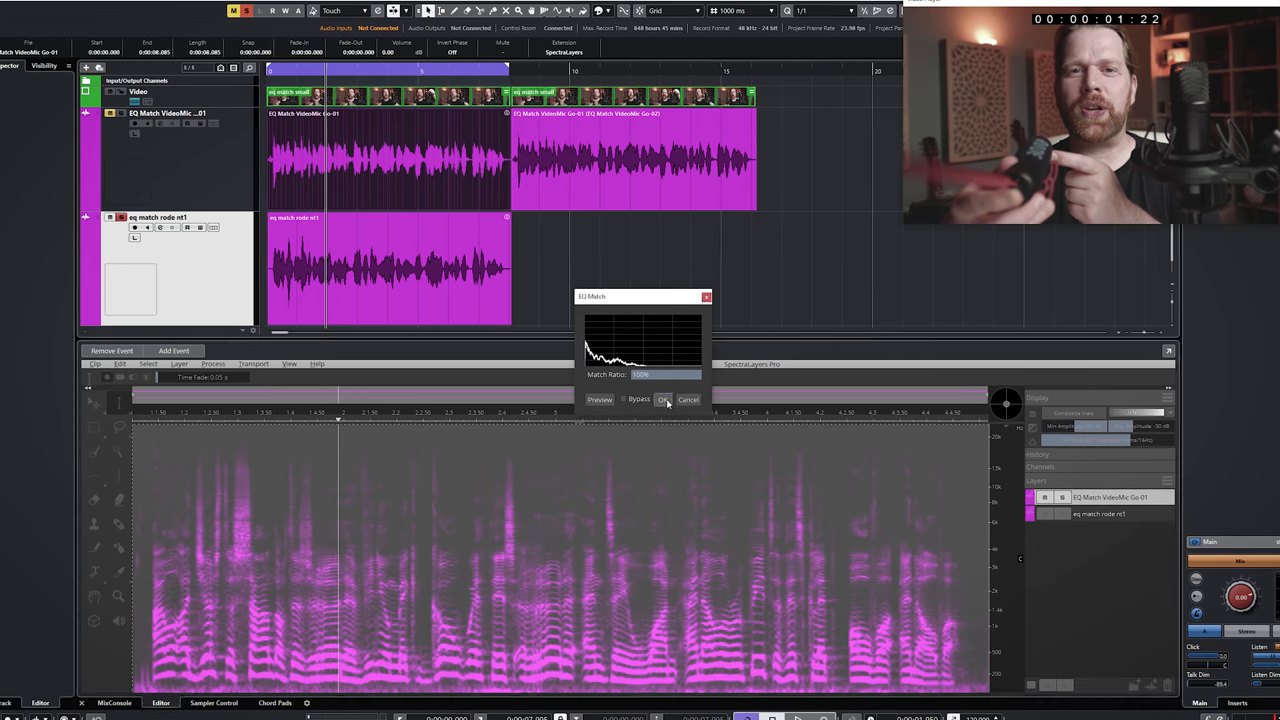
pyautogui.click(664, 400)
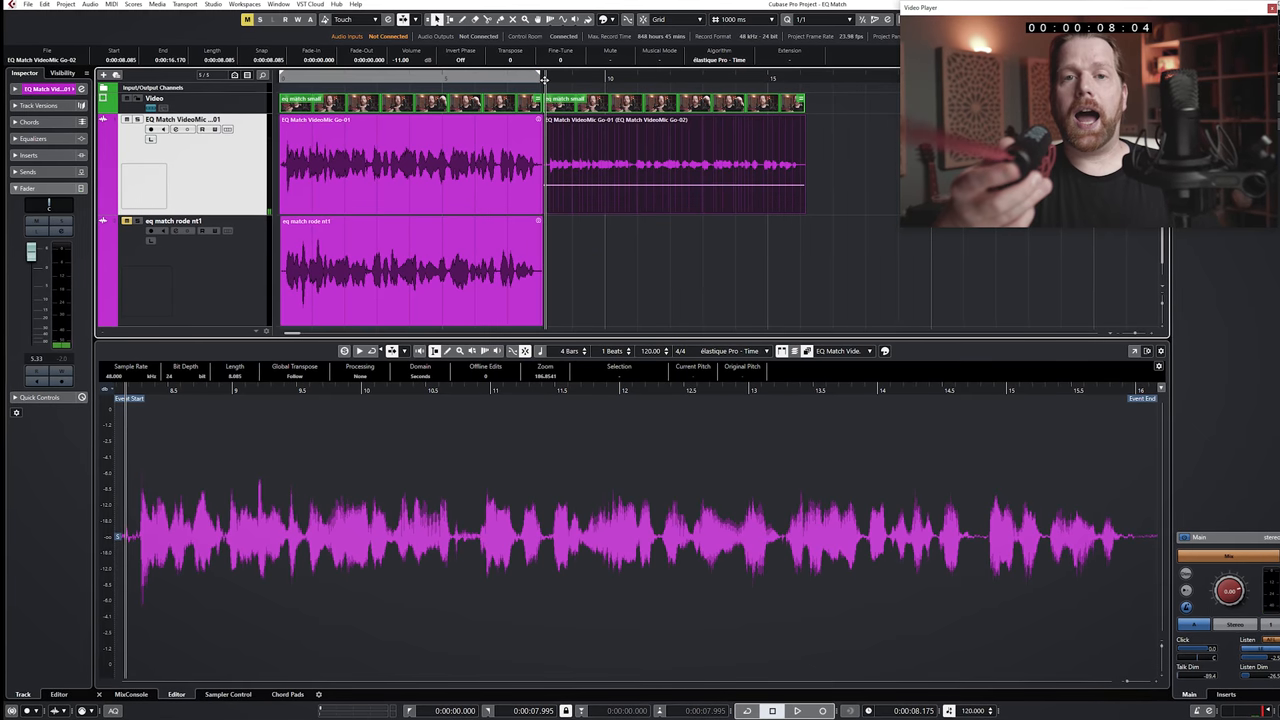
pyautogui.click(796, 712)
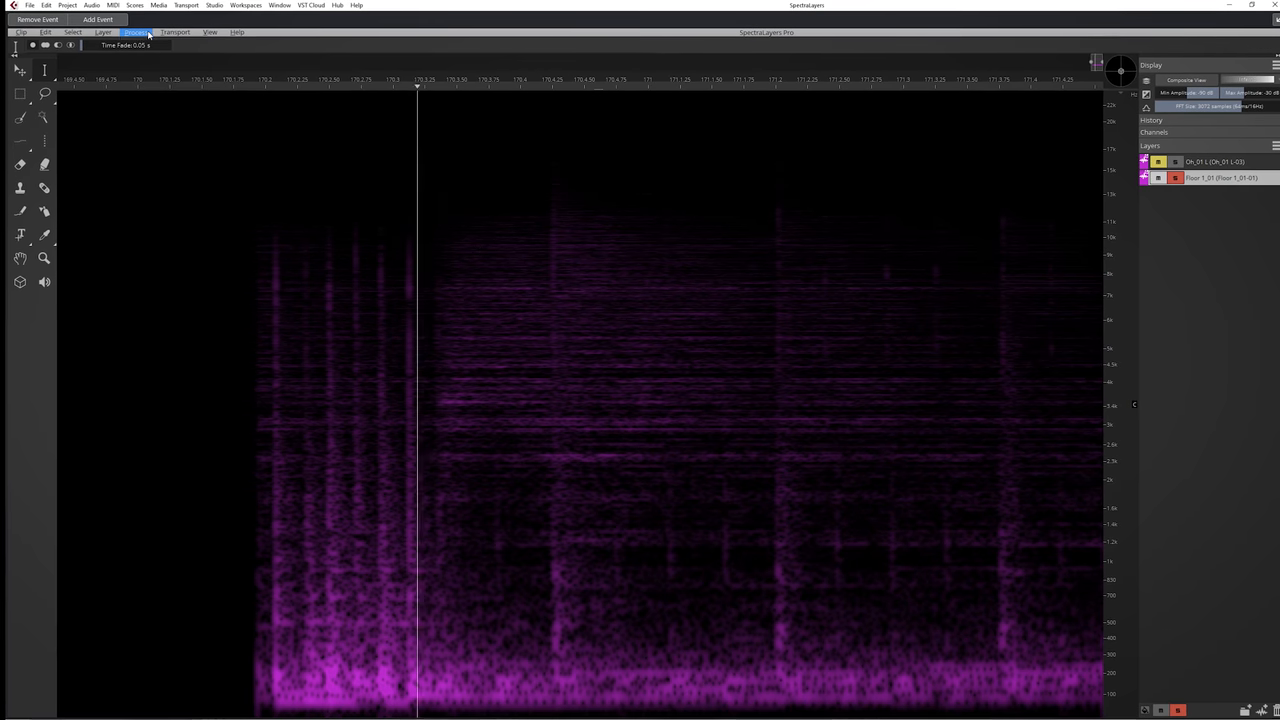
# Run De-Bleed on the instrument layer, tuning Sensitivity and Reduction Ratio before applying
pyautogui.click(134, 32)
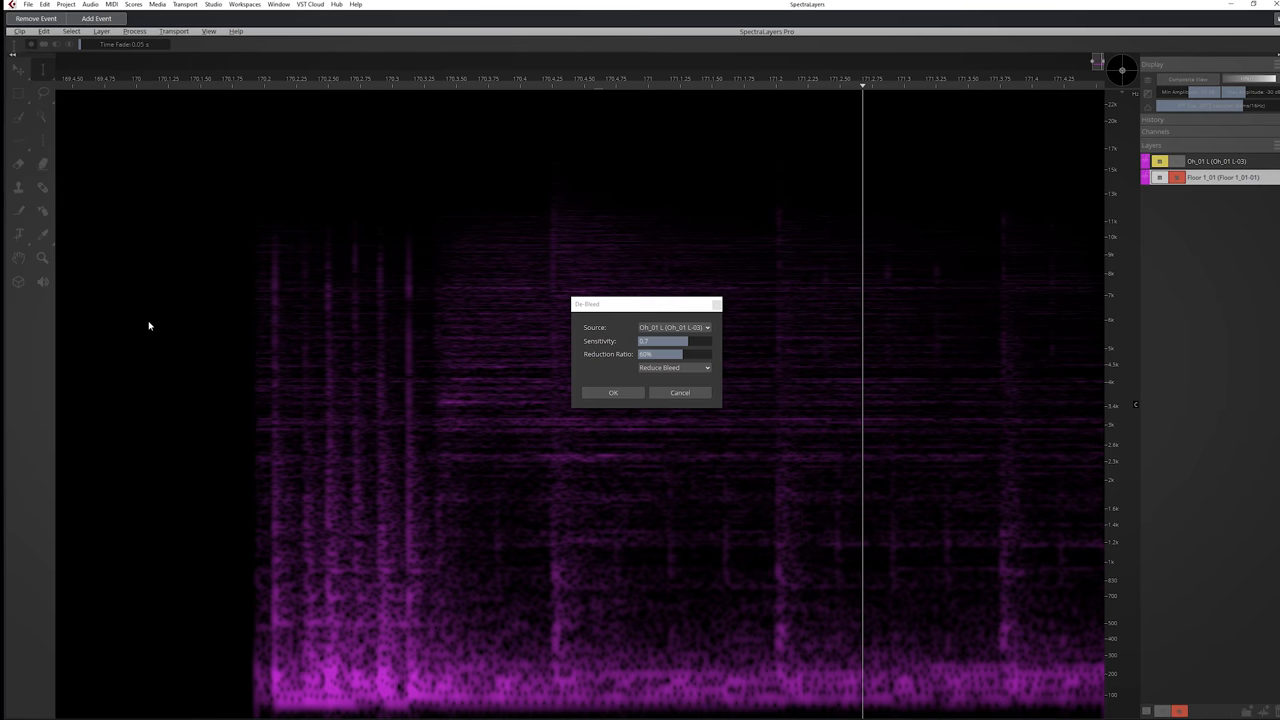
pyautogui.click(612, 392)
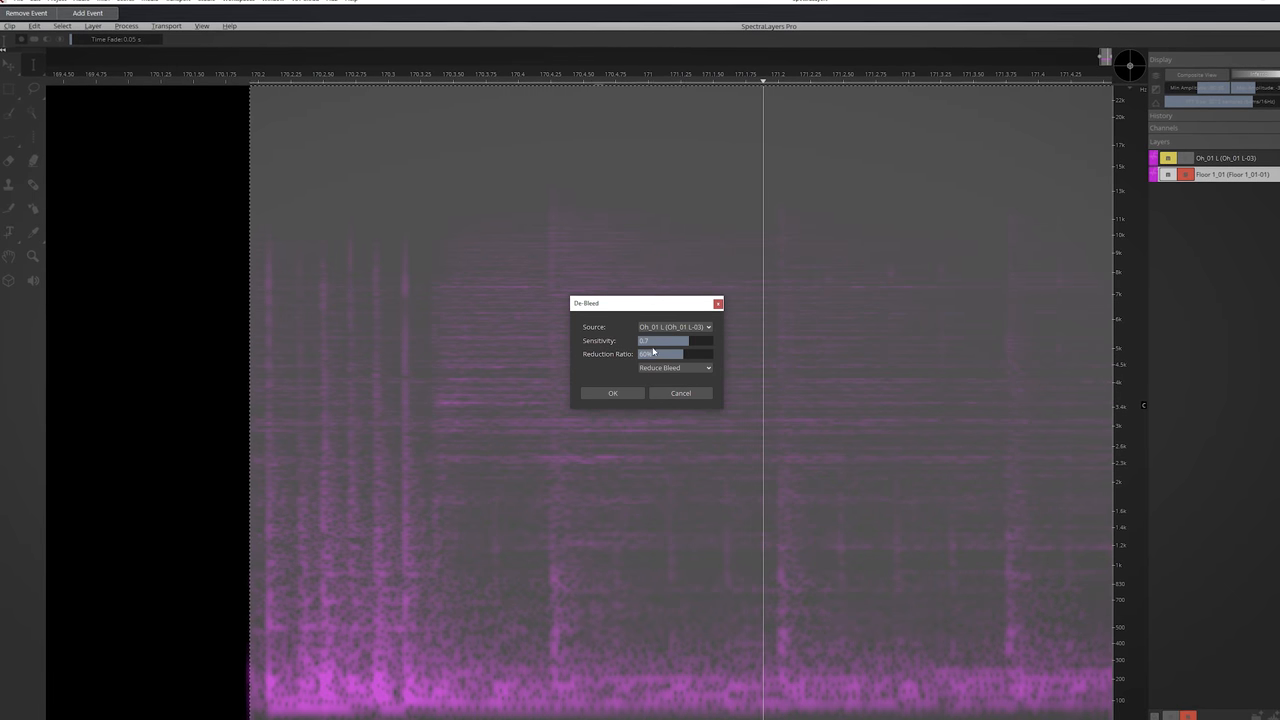
pyautogui.click(612, 392)
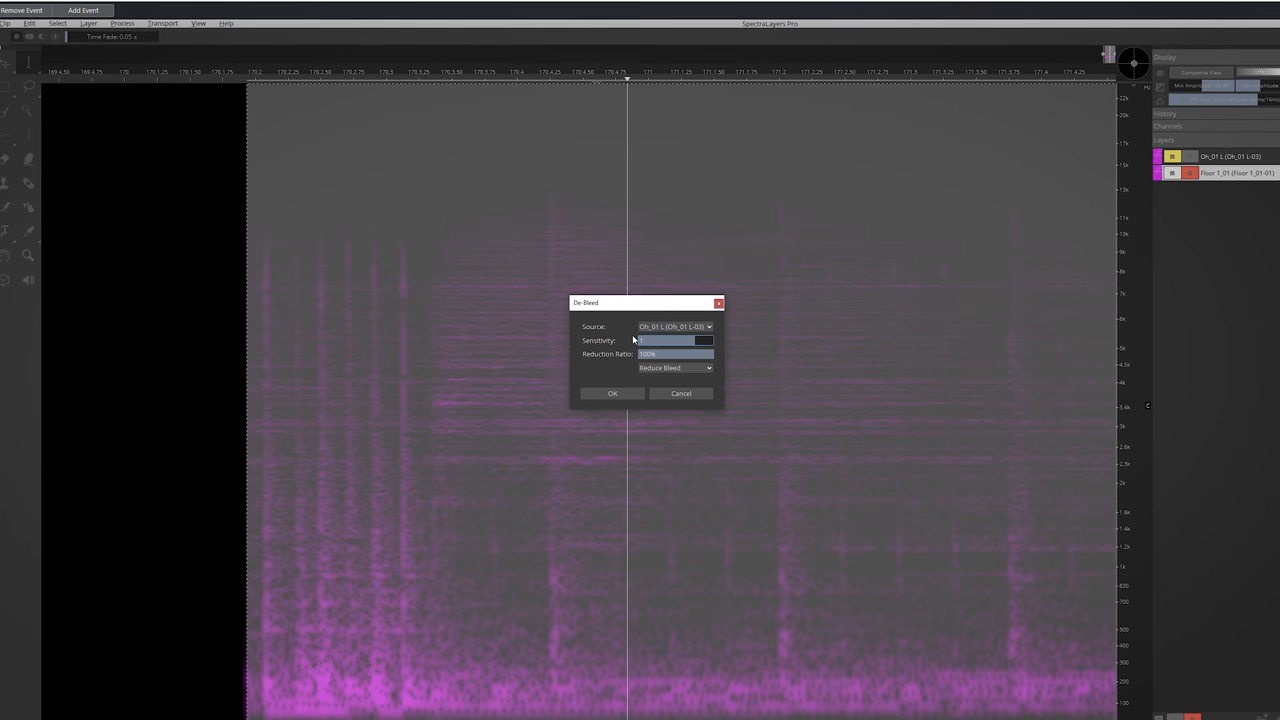
pyautogui.click(612, 392)
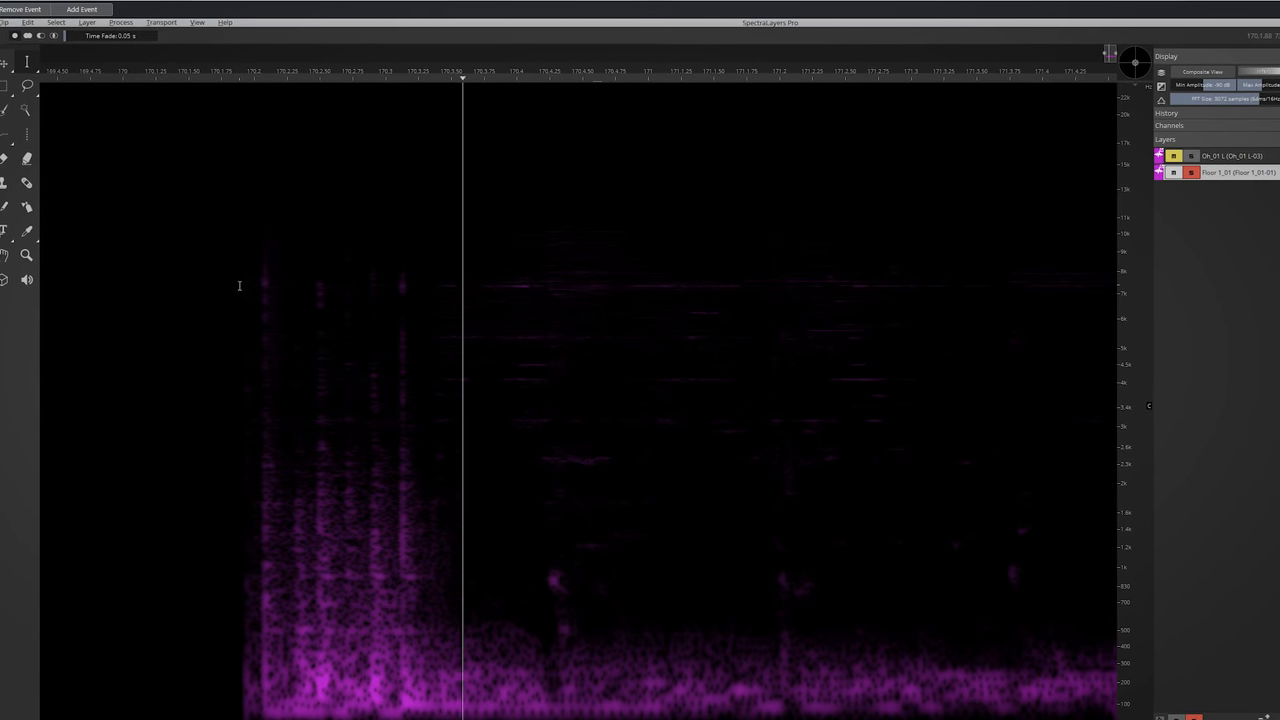
pyautogui.click(120, 20)
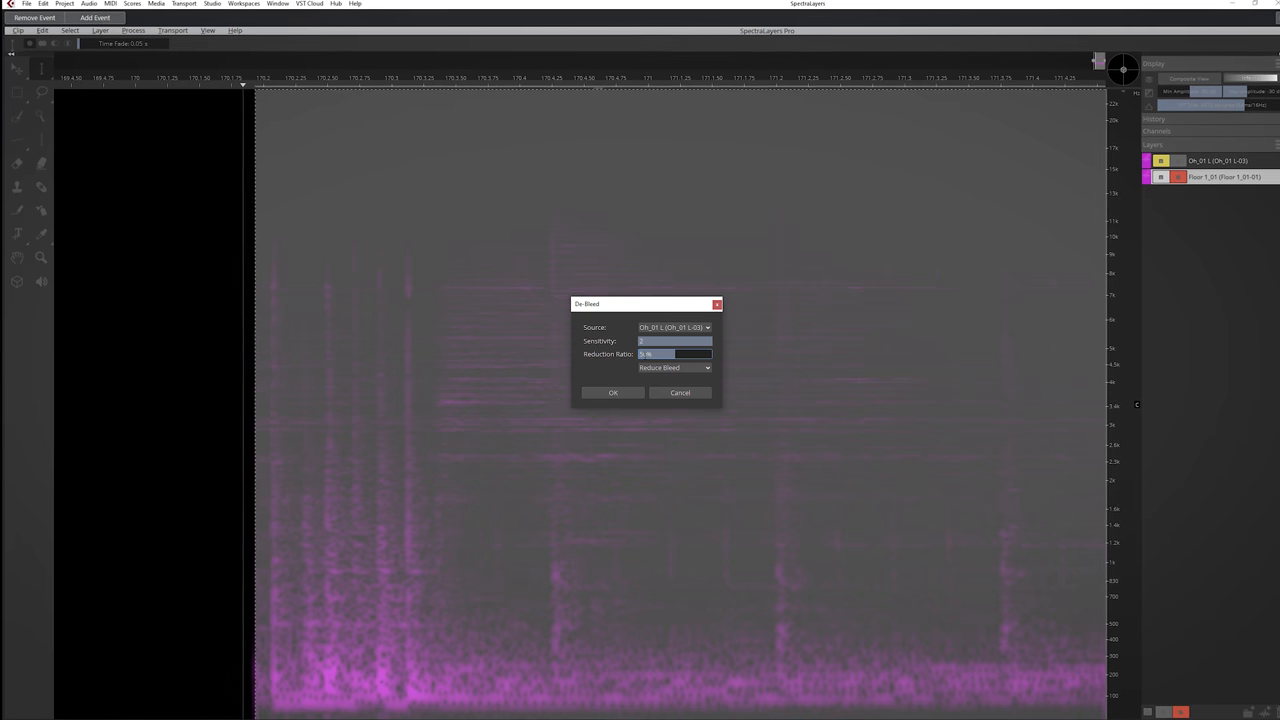
pyautogui.click(612, 392)
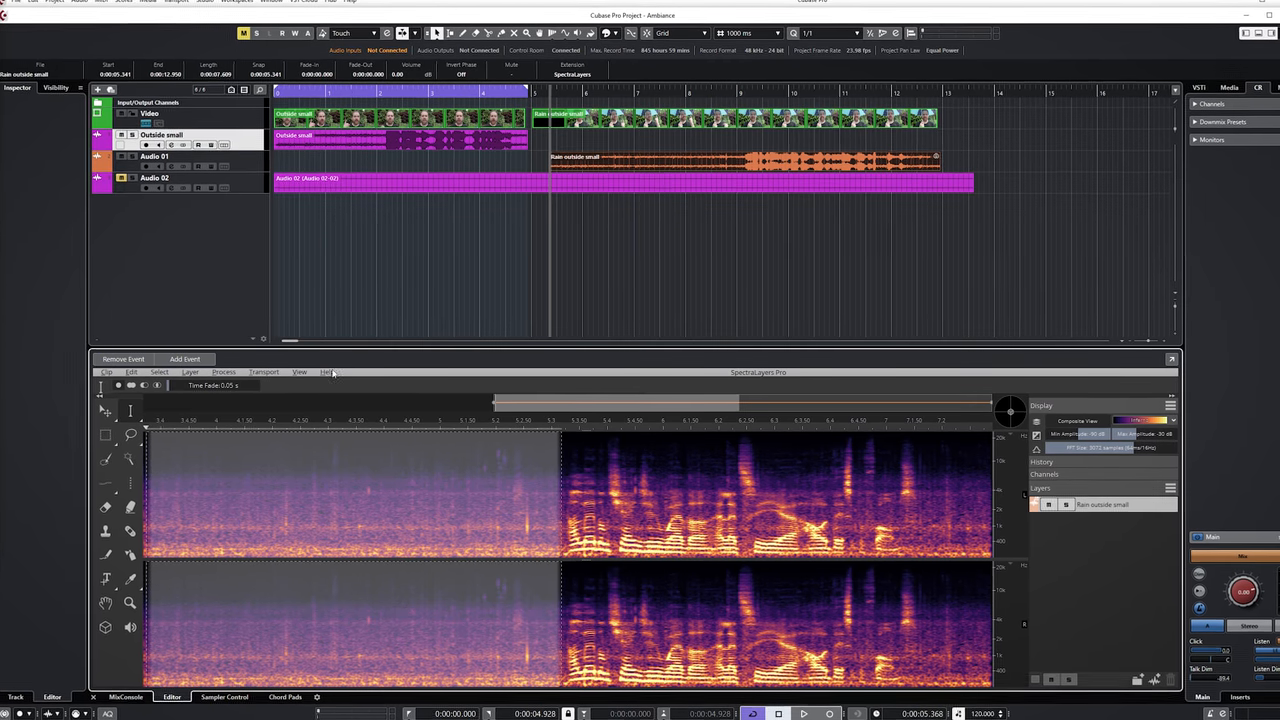
# Register the rain clip's ambience via Process > Ambience Match > Register Ambience and confirm
pyautogui.click(220, 372)
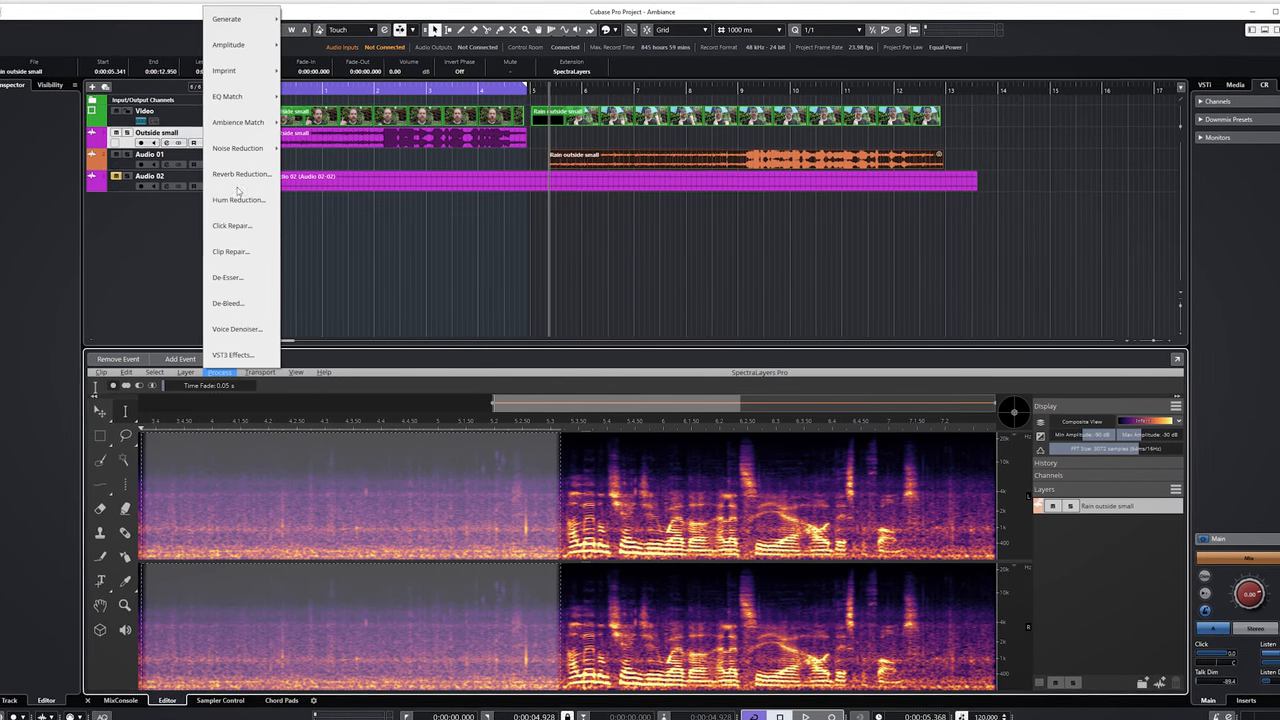
pyautogui.click(238, 122)
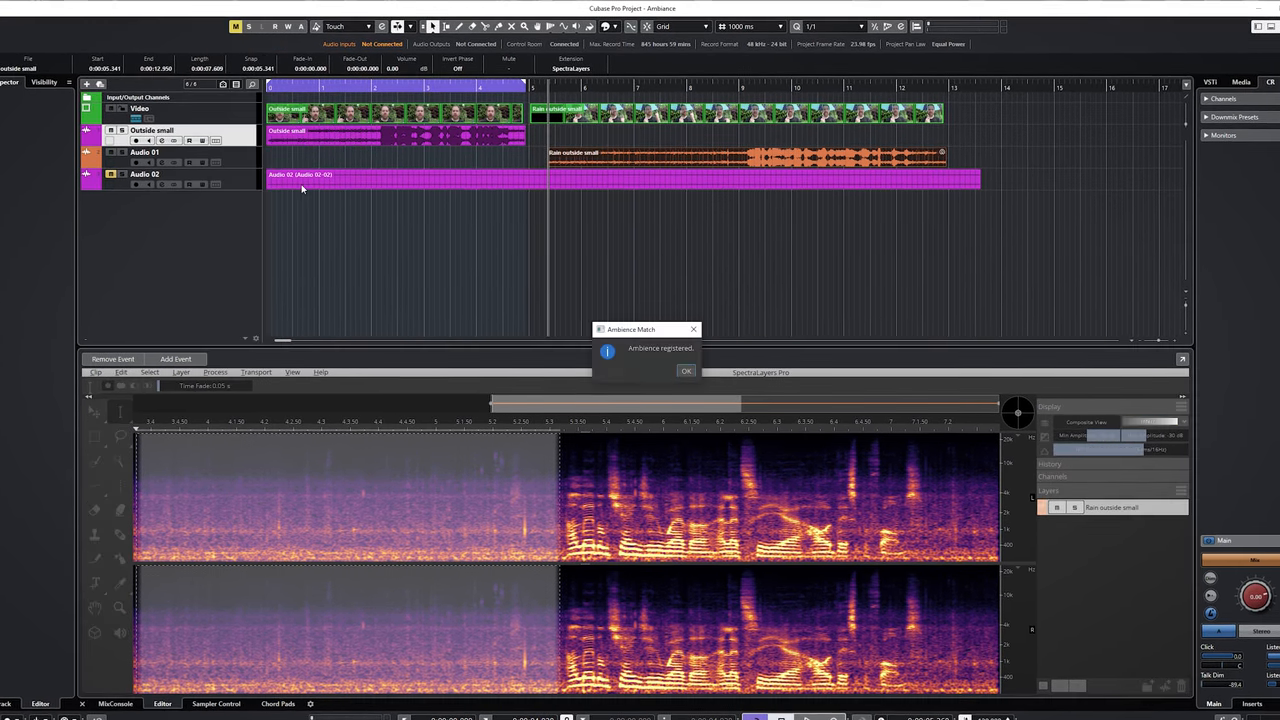
pyautogui.click(686, 370)
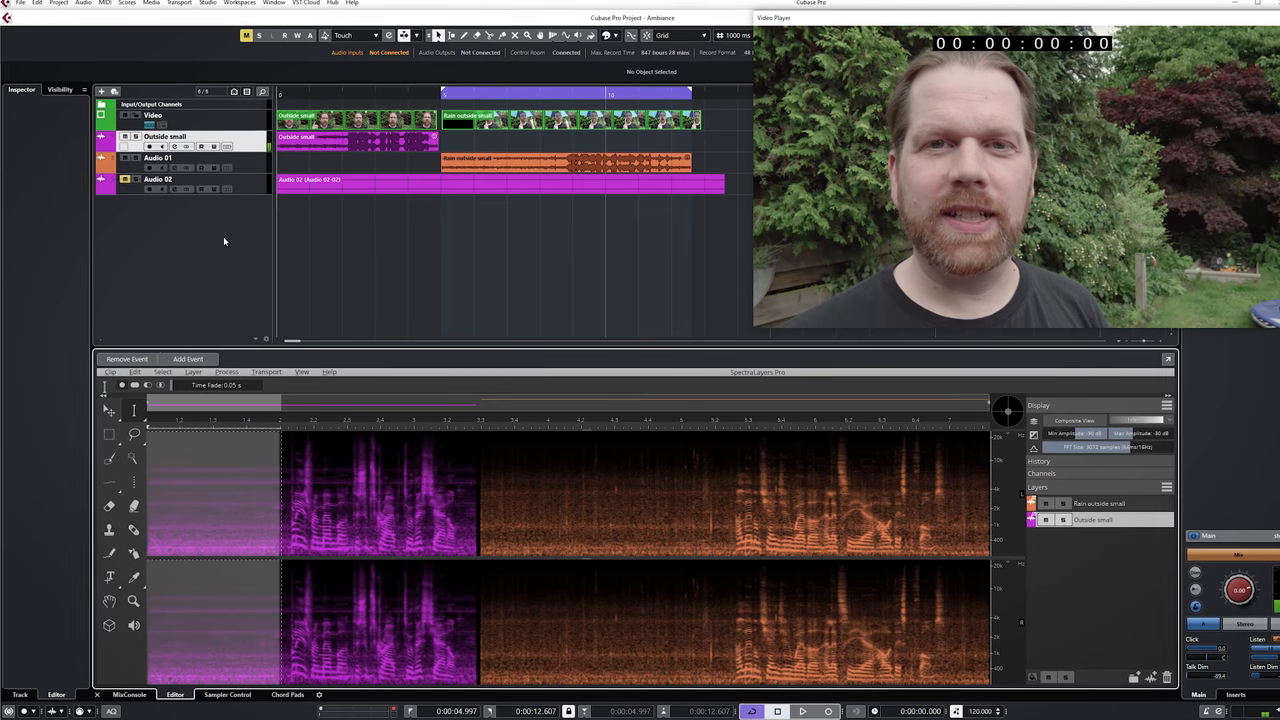
# Register the outdoor clip's ambience profile and confirm the registration
pyautogui.click(224, 372)
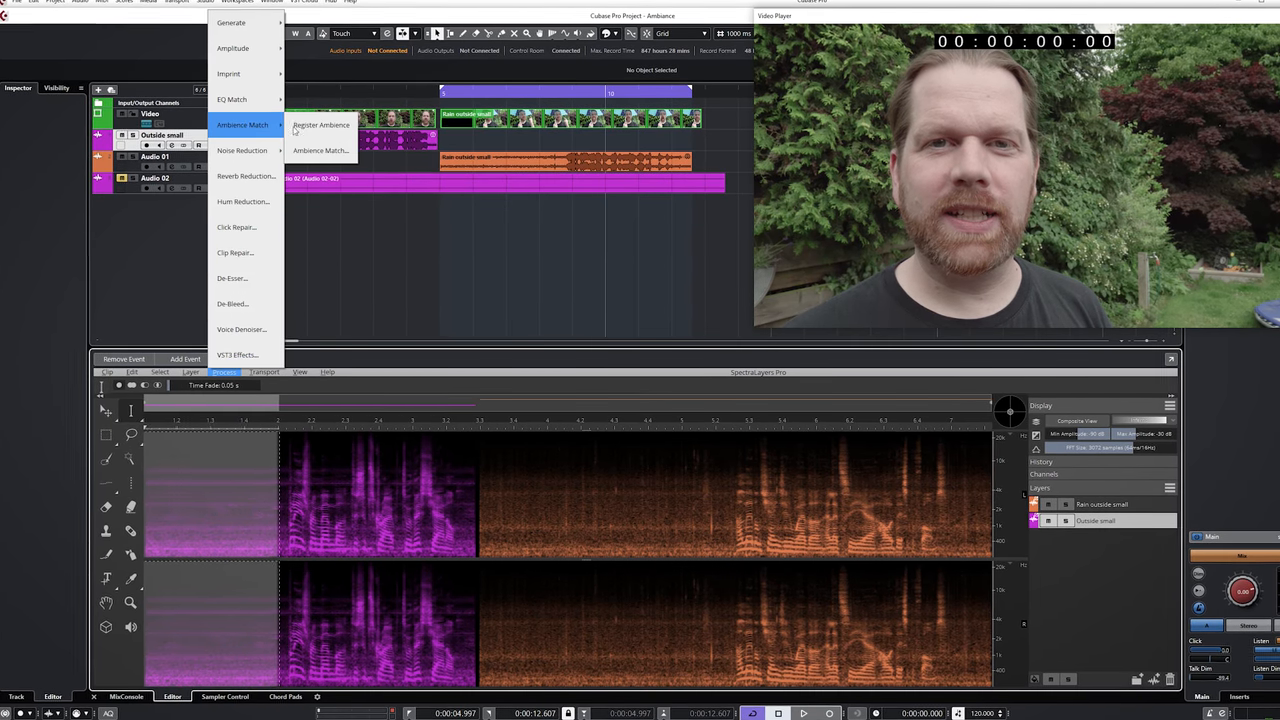
pyautogui.click(320, 124)
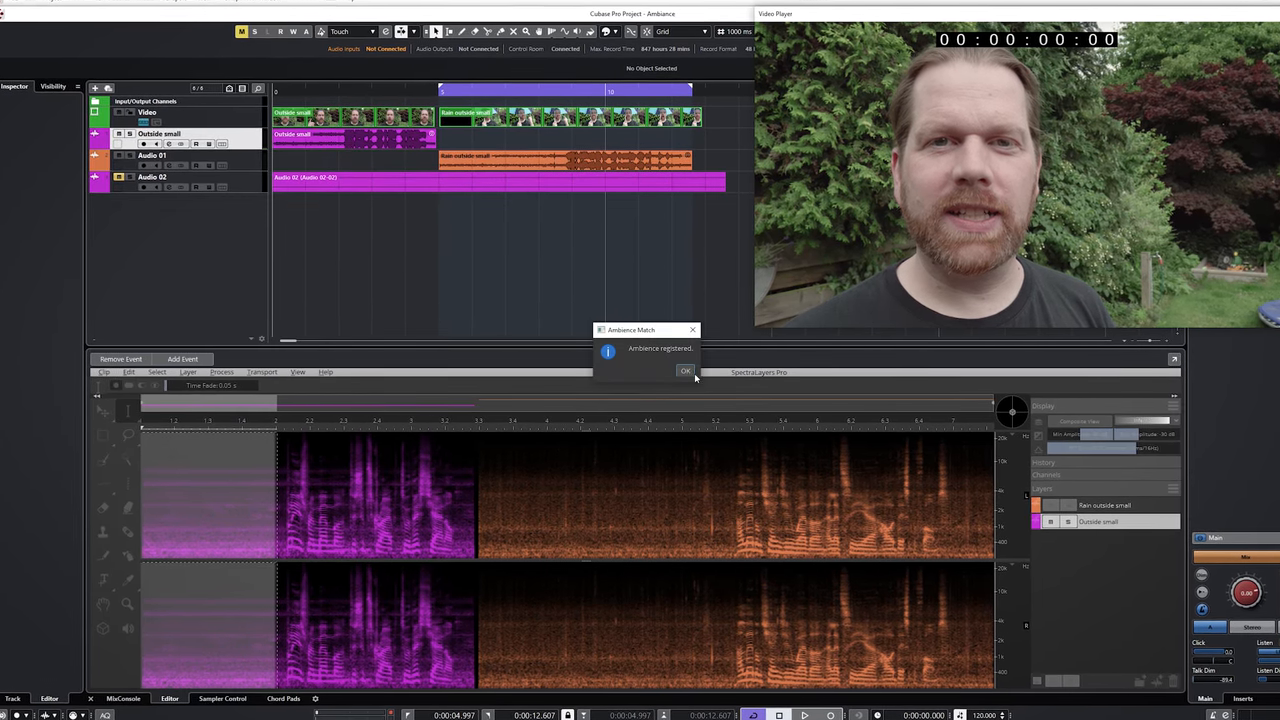
pyautogui.click(686, 370)
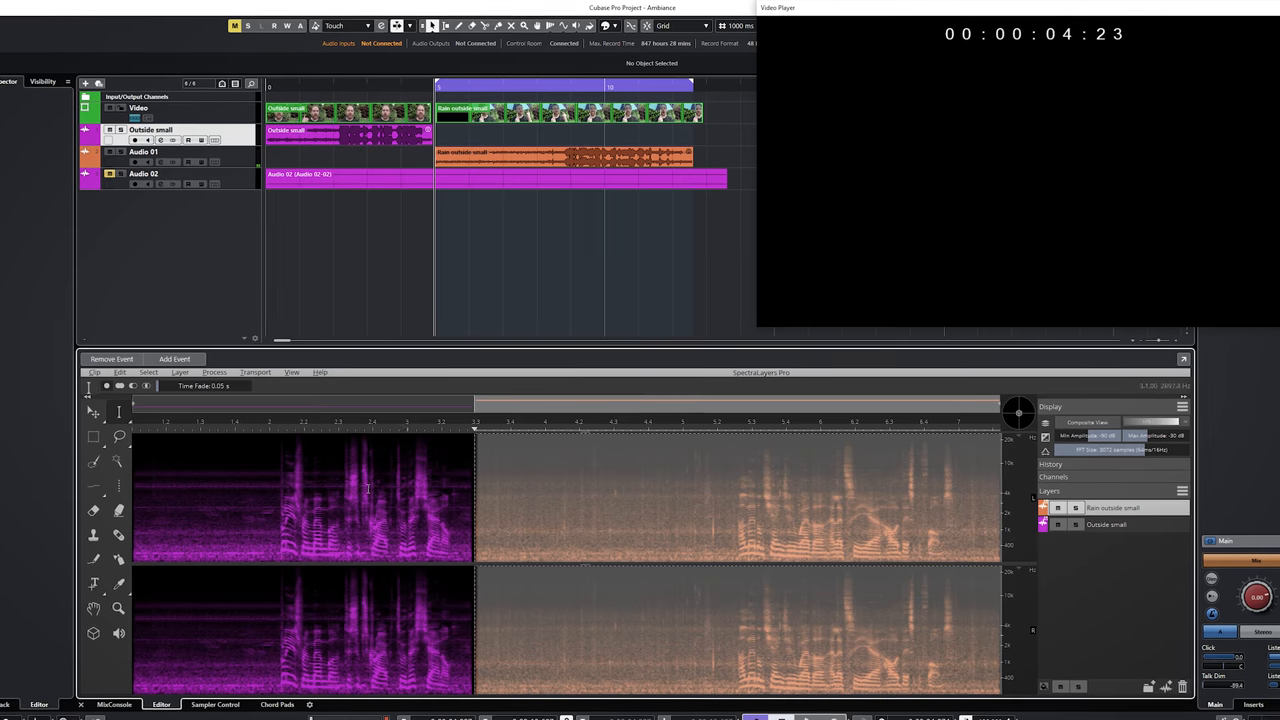
# Apply Ambience Match so the clean dialogue opening gains the outdoor background ambience
pyautogui.click(212, 372)
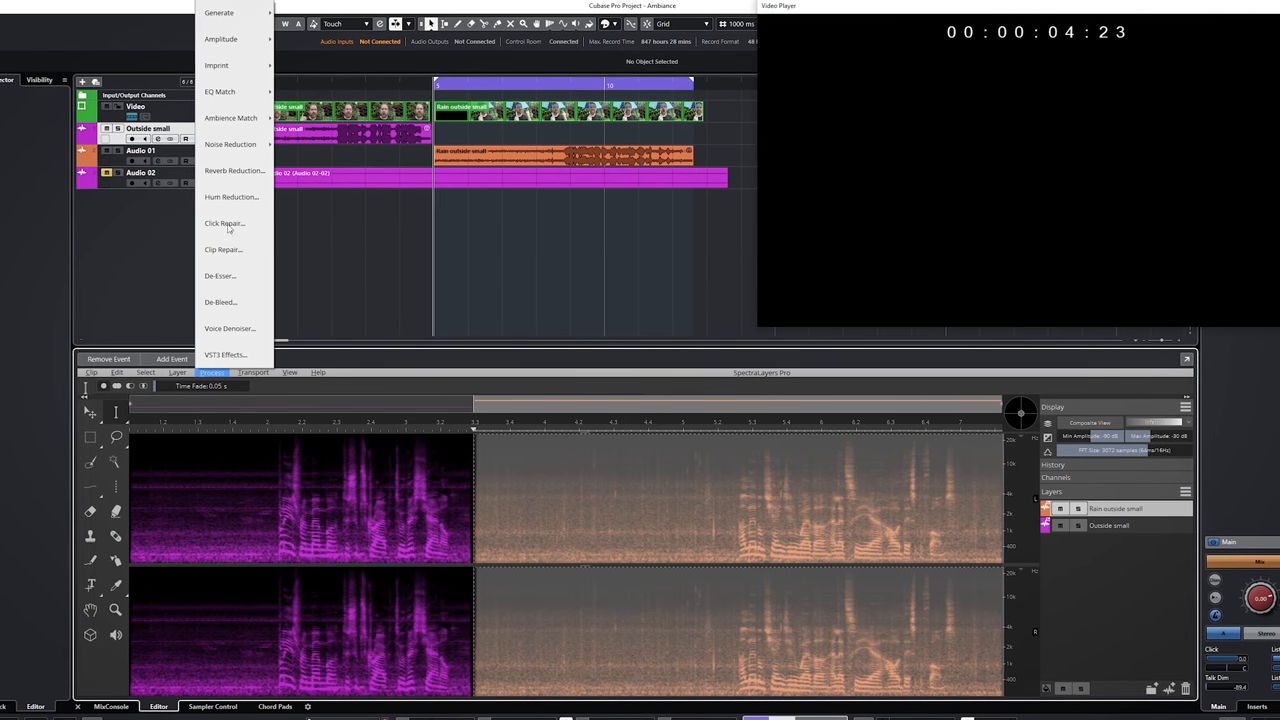
pyautogui.click(232, 118)
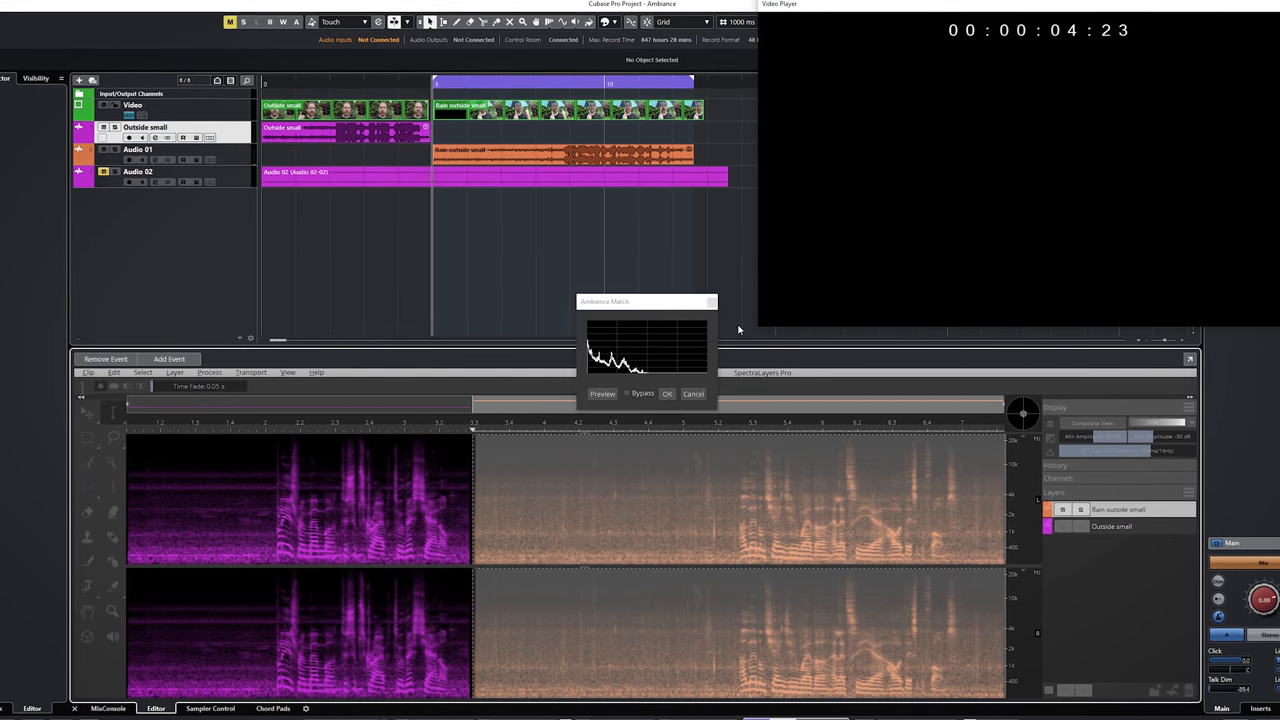
pyautogui.click(668, 392)
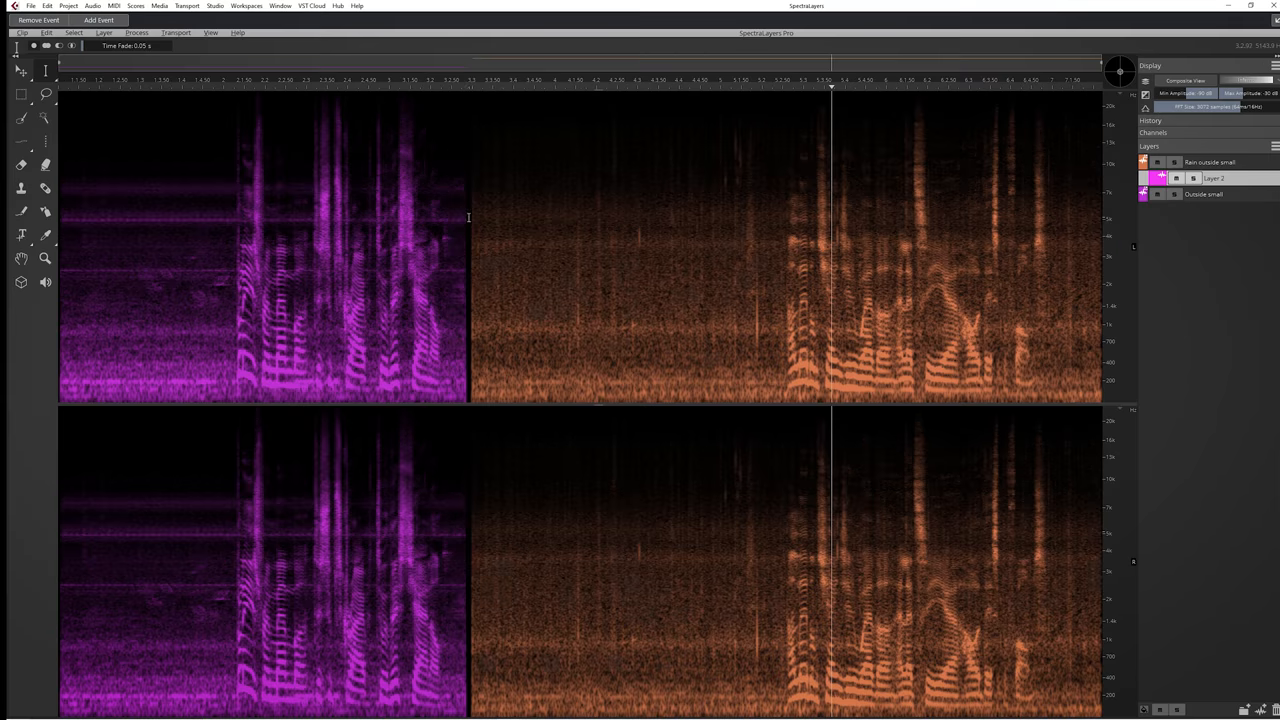
# Run Ambience Match again to fill the dialogue's opening with the outdoor ambience
pyautogui.click(136, 32)
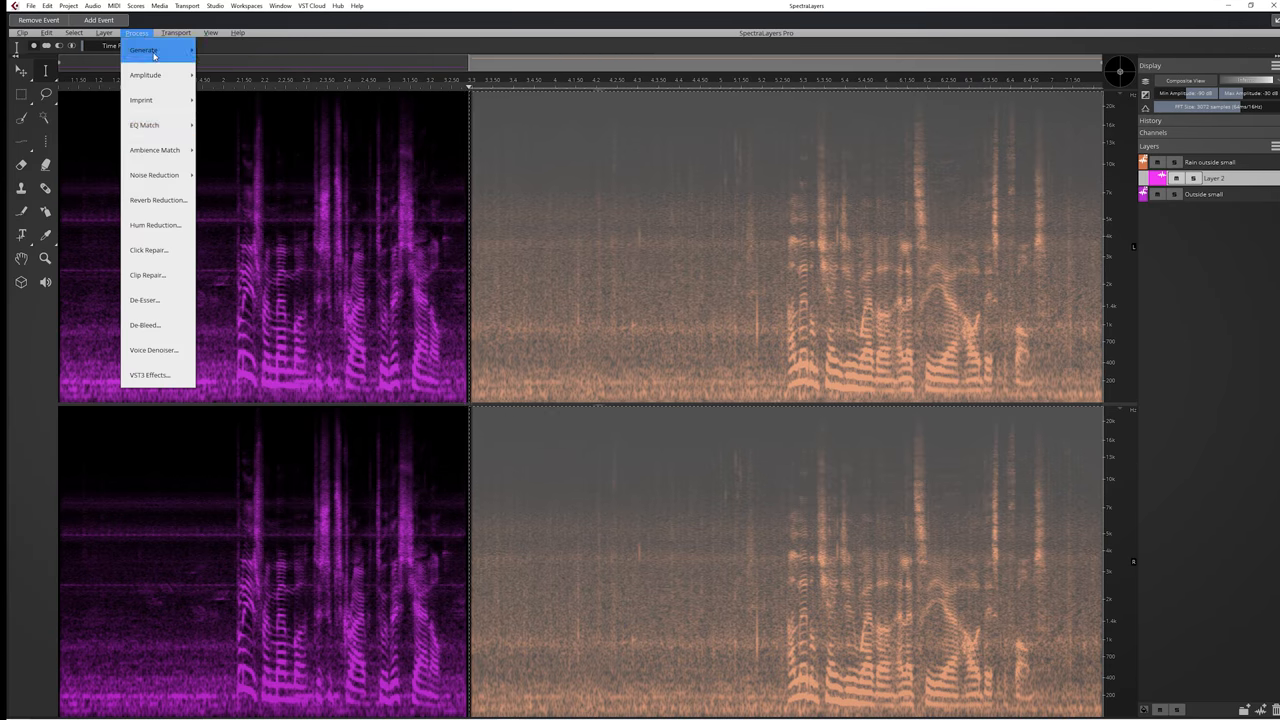
pyautogui.click(156, 148)
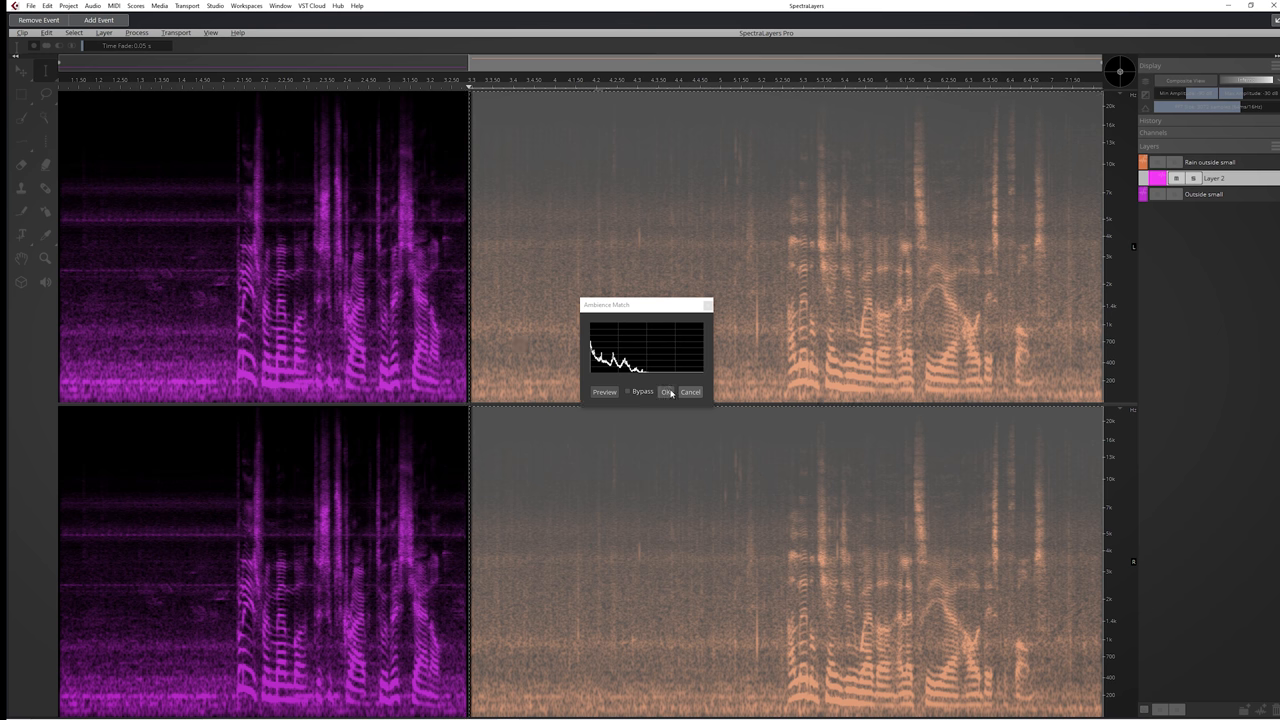
pyautogui.click(668, 390)
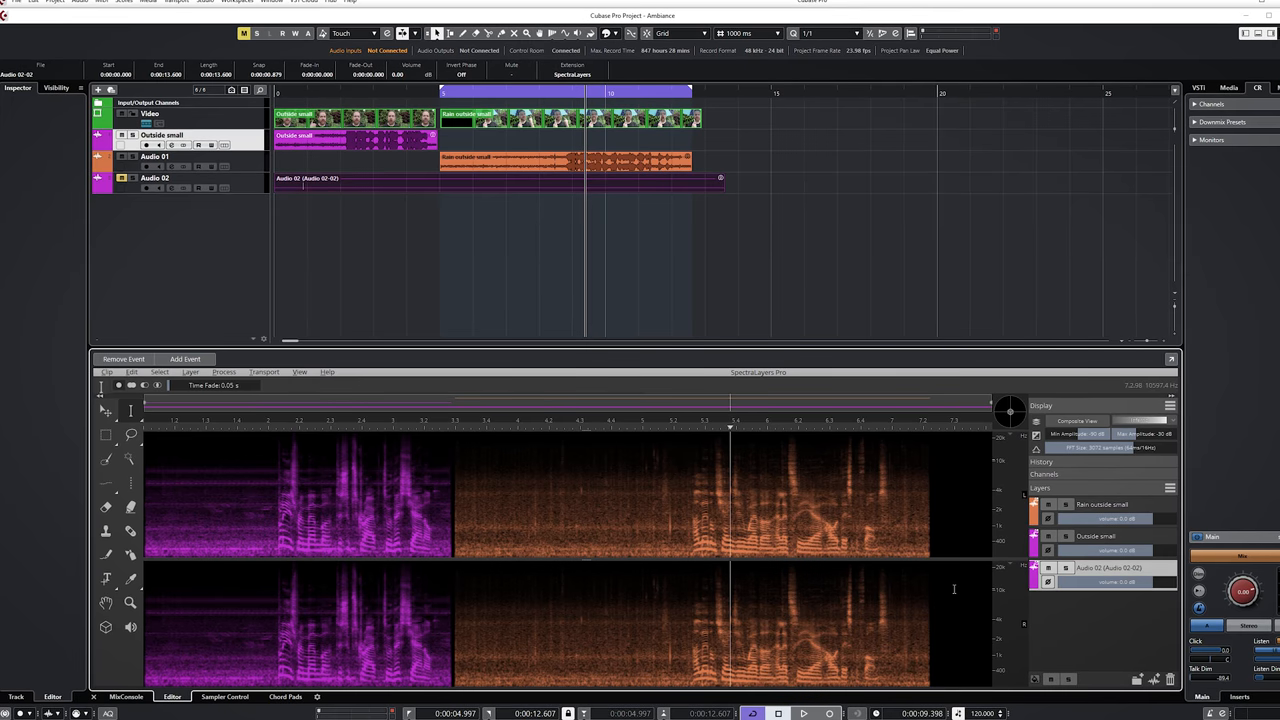
# Apply an Ambience Match variant to the outdoor clip, then bring up Audio 02's Channel Settings
pyautogui.click(224, 372)
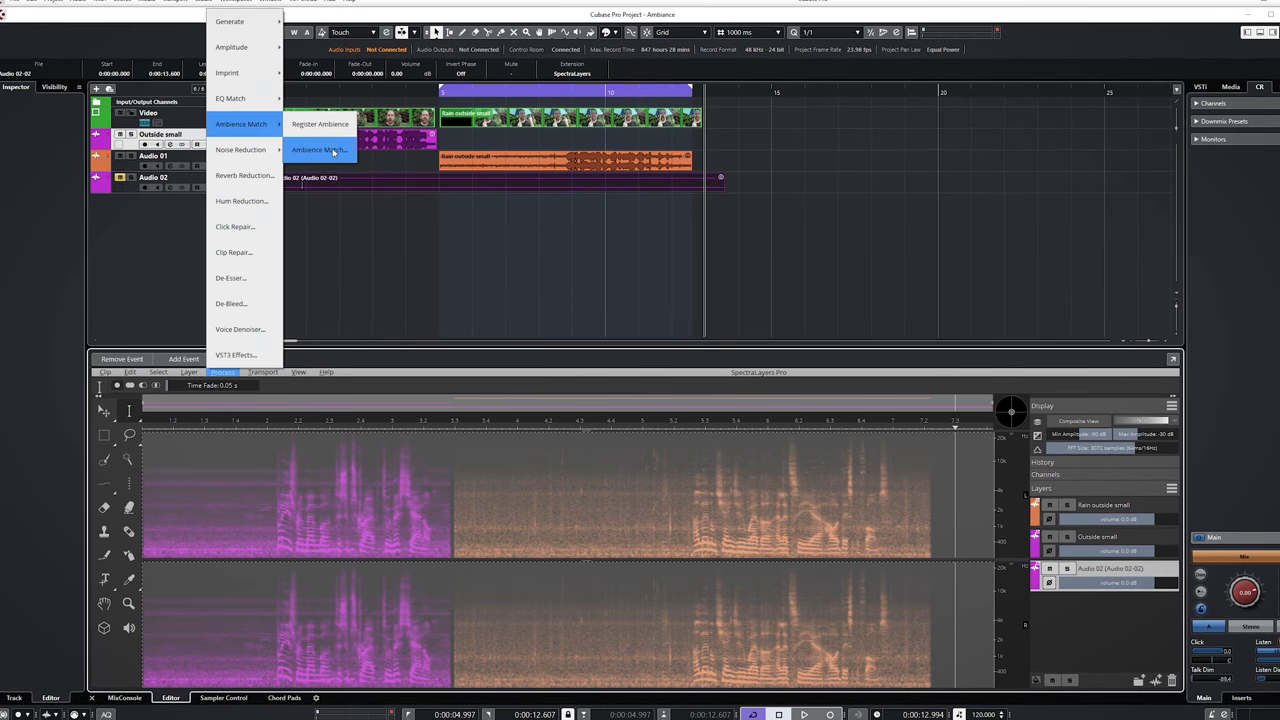
pyautogui.click(320, 148)
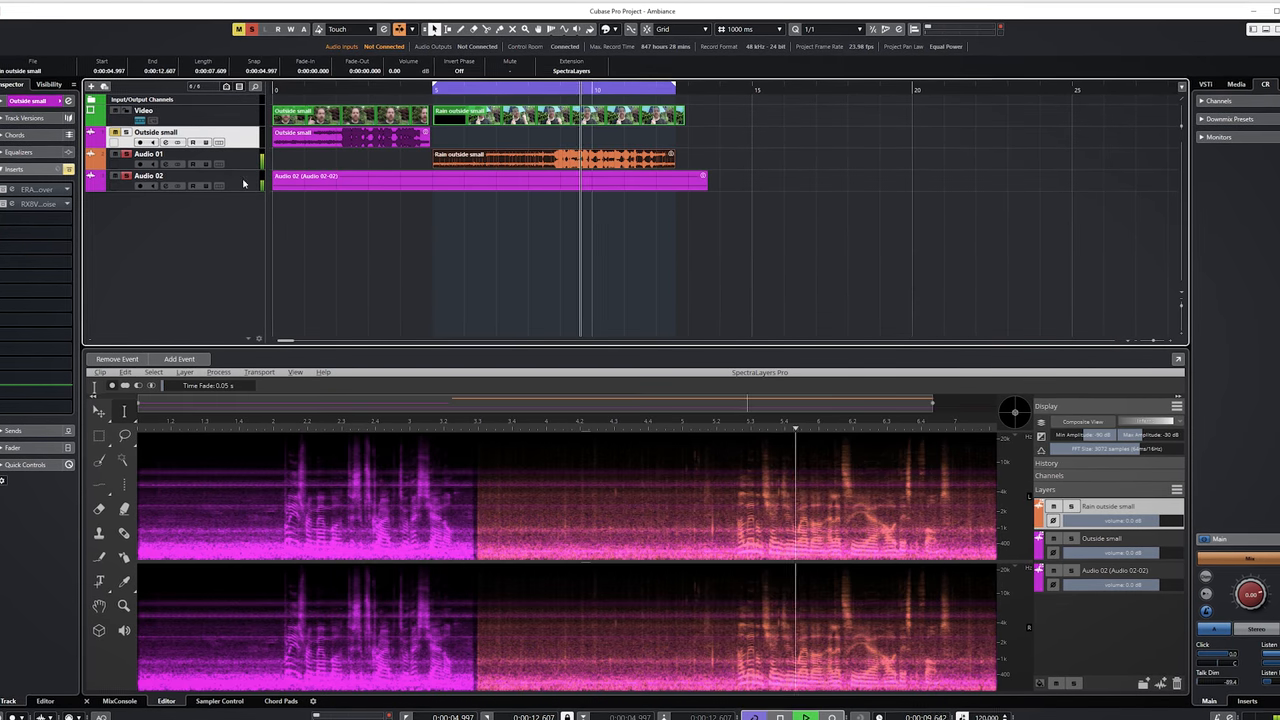
pyautogui.click(148, 180)
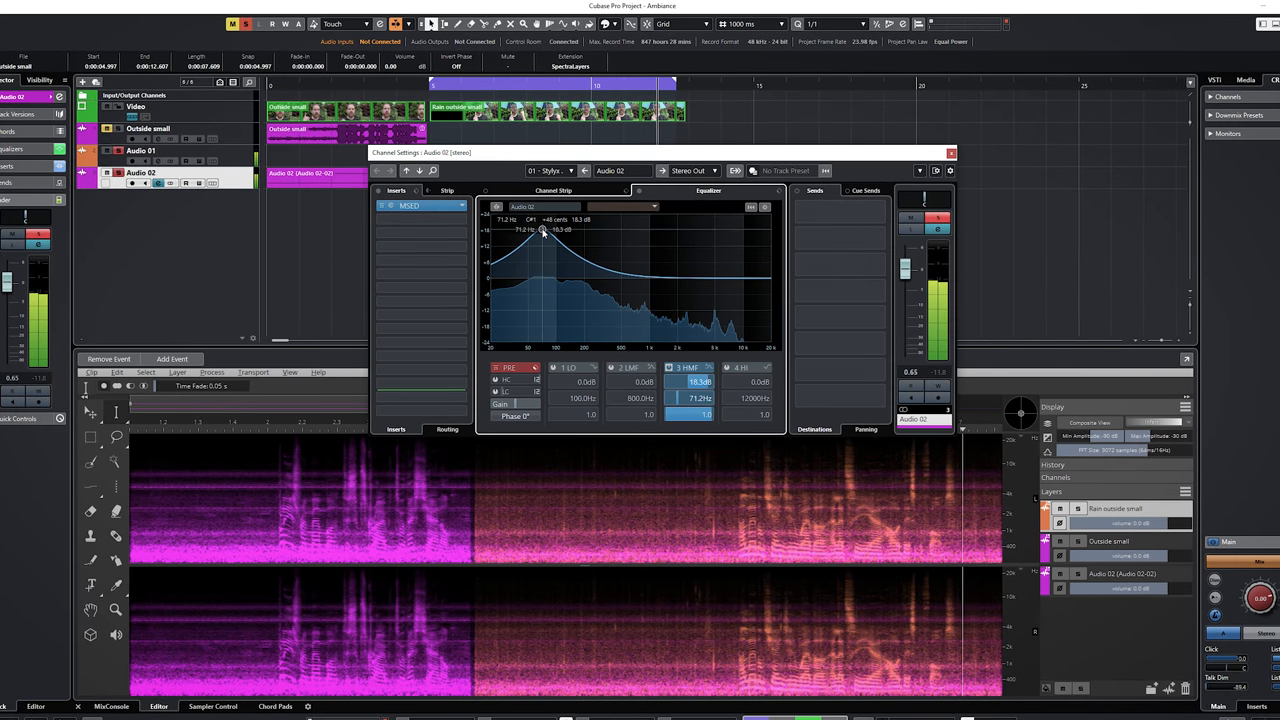
# Lower the low EQ band on Audio 02 and insert the MSED mid/side plug-in
pyautogui.moveTo(542, 230); pyautogui.dragTo(618, 272)
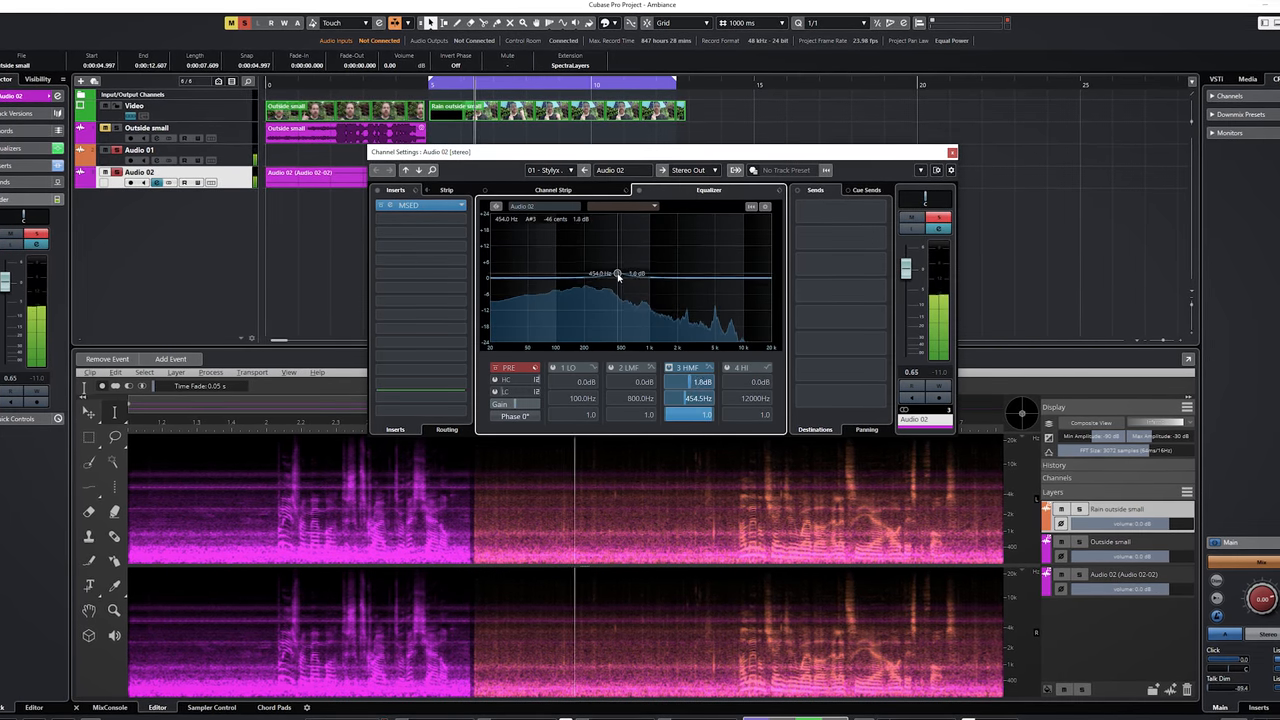
pyautogui.click(952, 152)
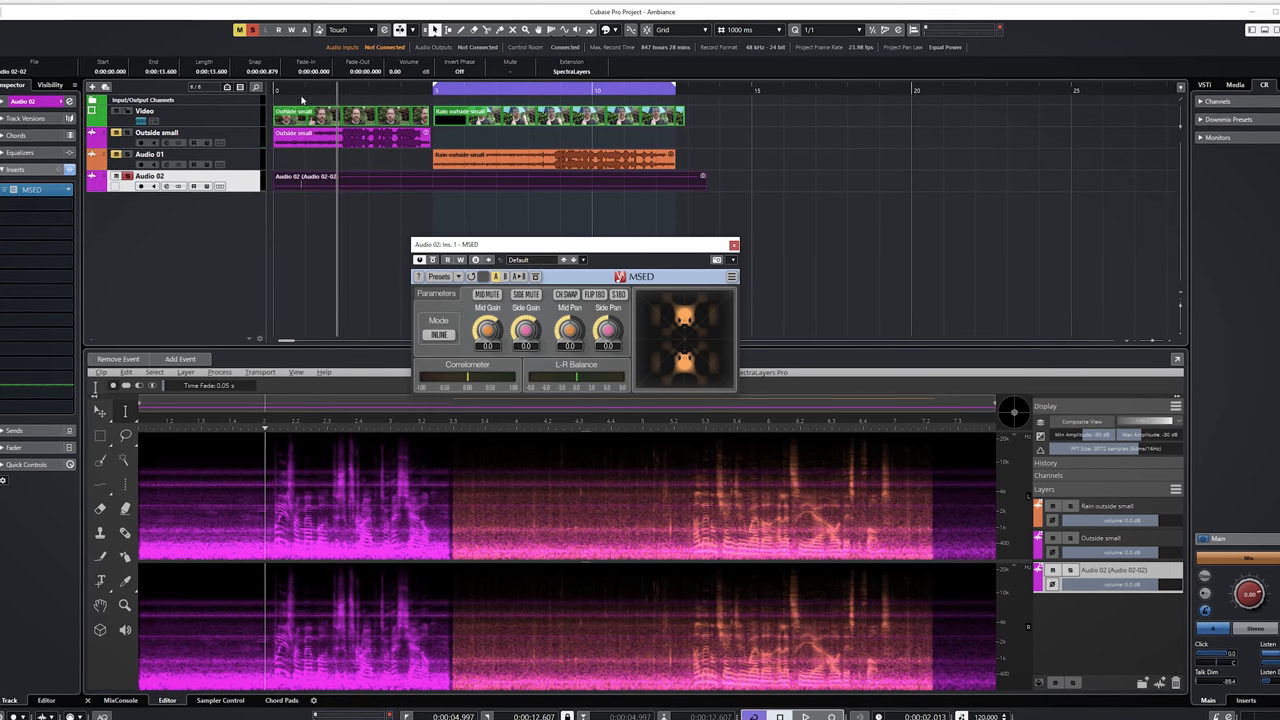
# Turn an MSED knob to adjust Audio 02's mid/side balance
pyautogui.moveTo(524, 330); pyautogui.dragTo(524, 344)
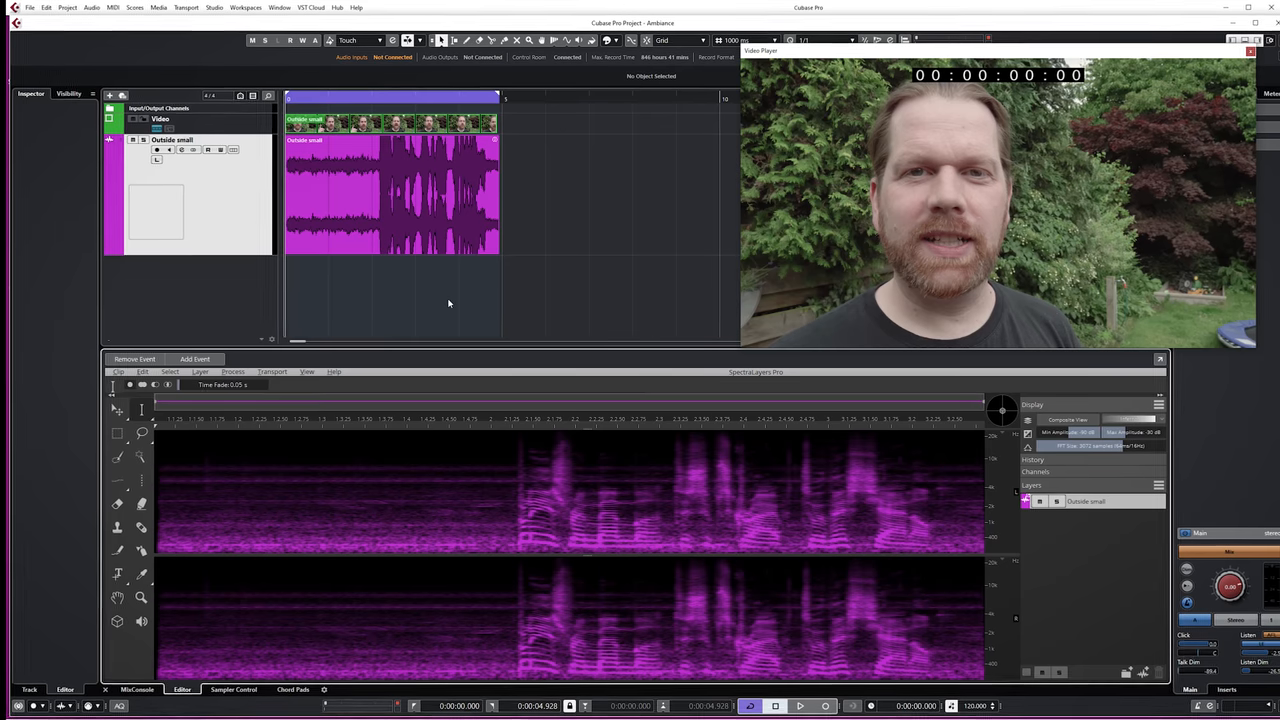
# Run Voice Denoiser on the outdoor dialogue clip and play back the cleaned result
pyautogui.click(232, 370)
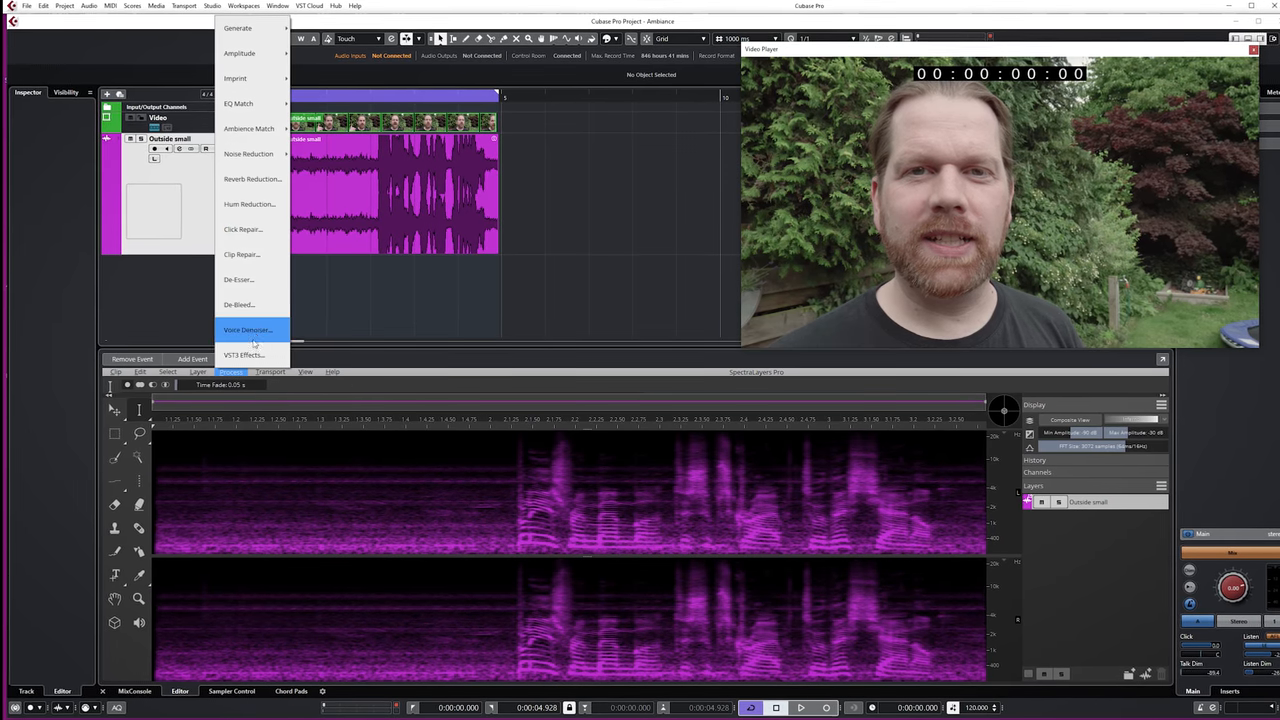
pyautogui.click(248, 330)
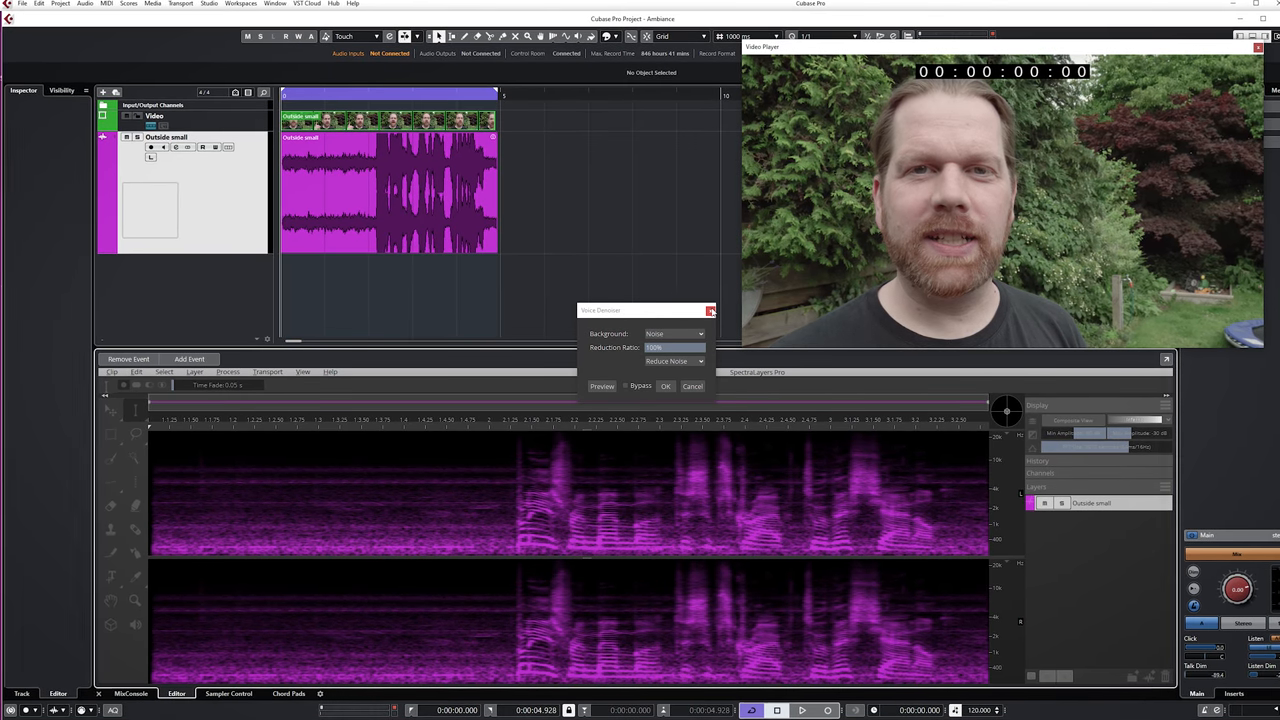
pyautogui.click(664, 386)
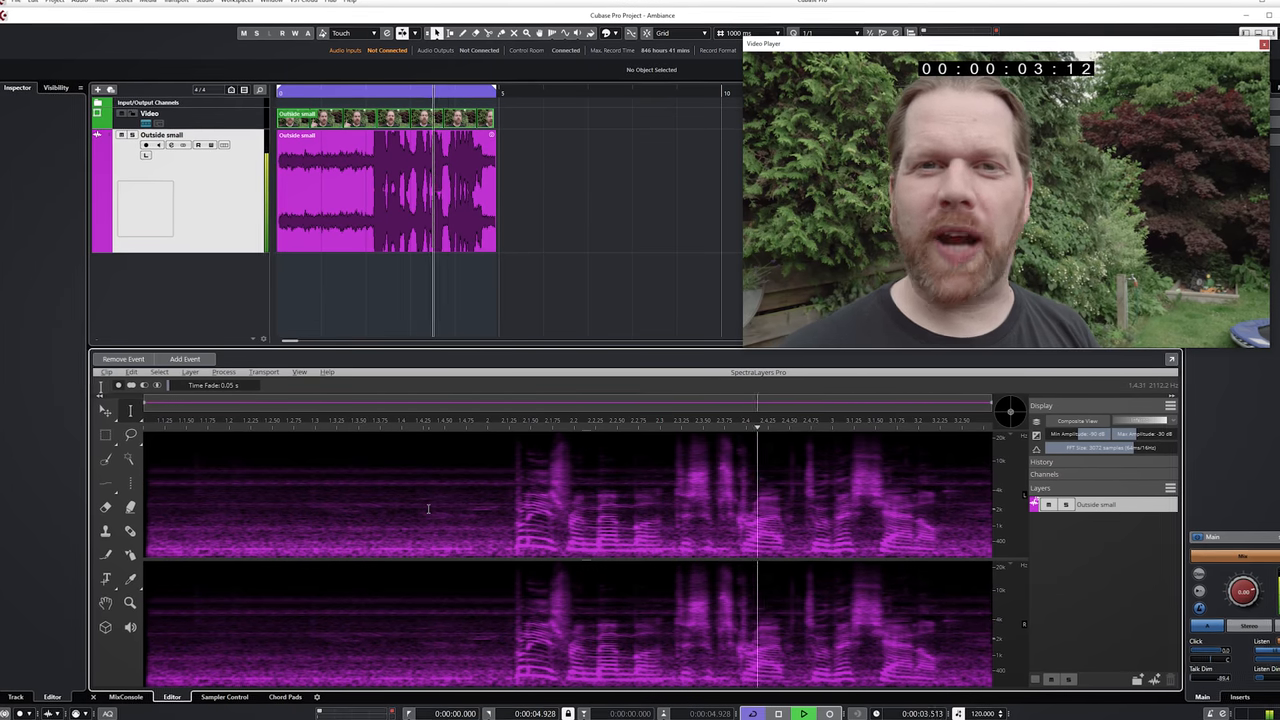
pyautogui.click(220, 372)
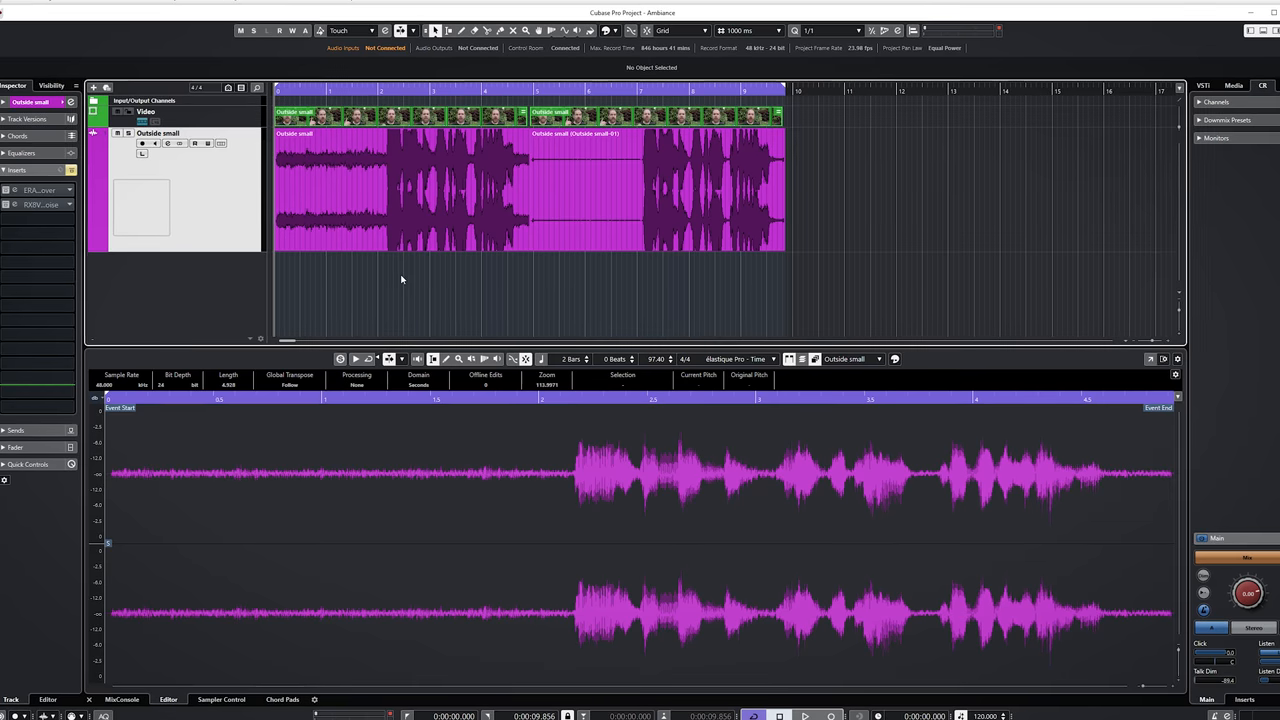
# Load the reverb voice project and open its event in SpectraLayers Reverb Reduction
pyautogui.click(806, 716)
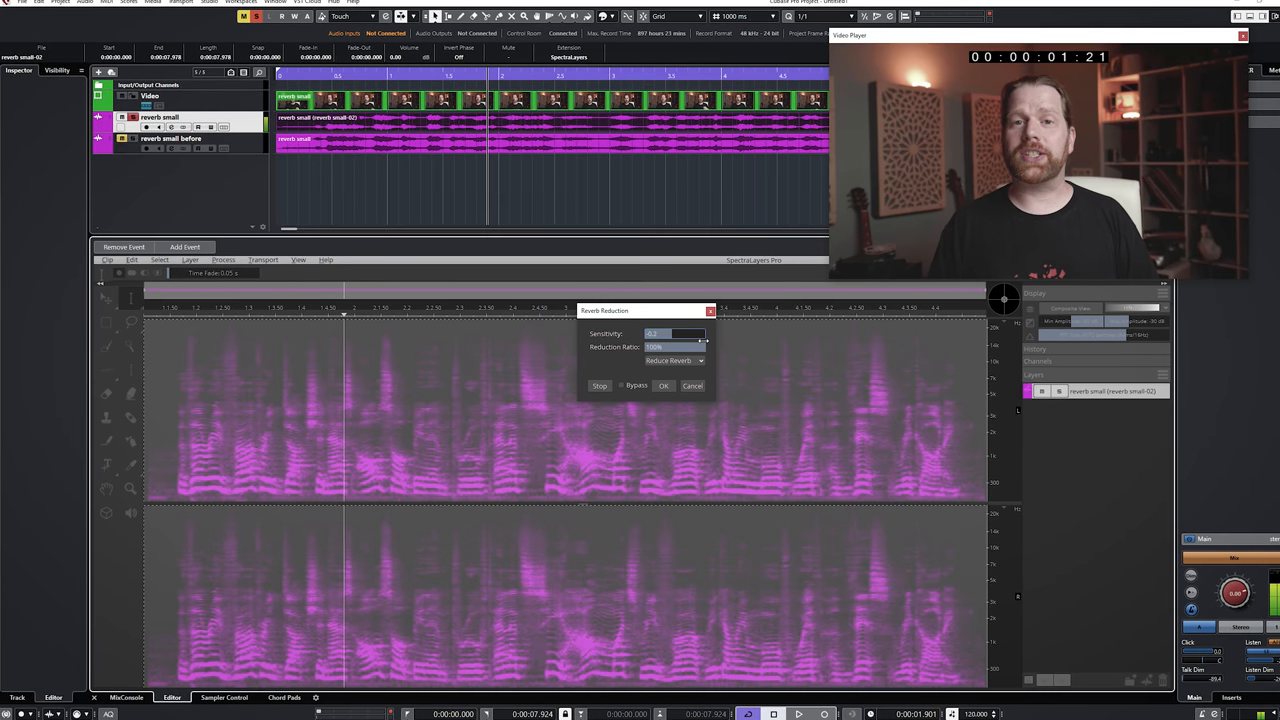
# Audition the Reverb Reduction preview twice, then apply it to the voice clip
pyautogui.click(600, 386)
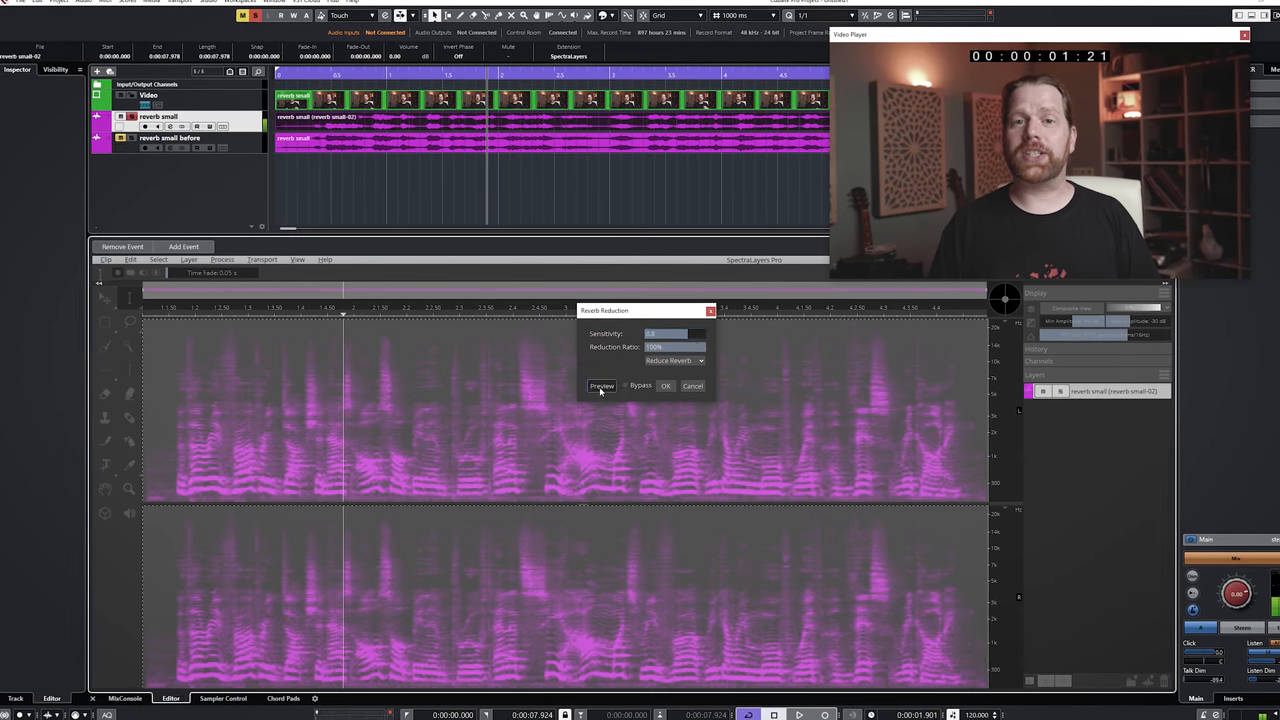
pyautogui.click(600, 386)
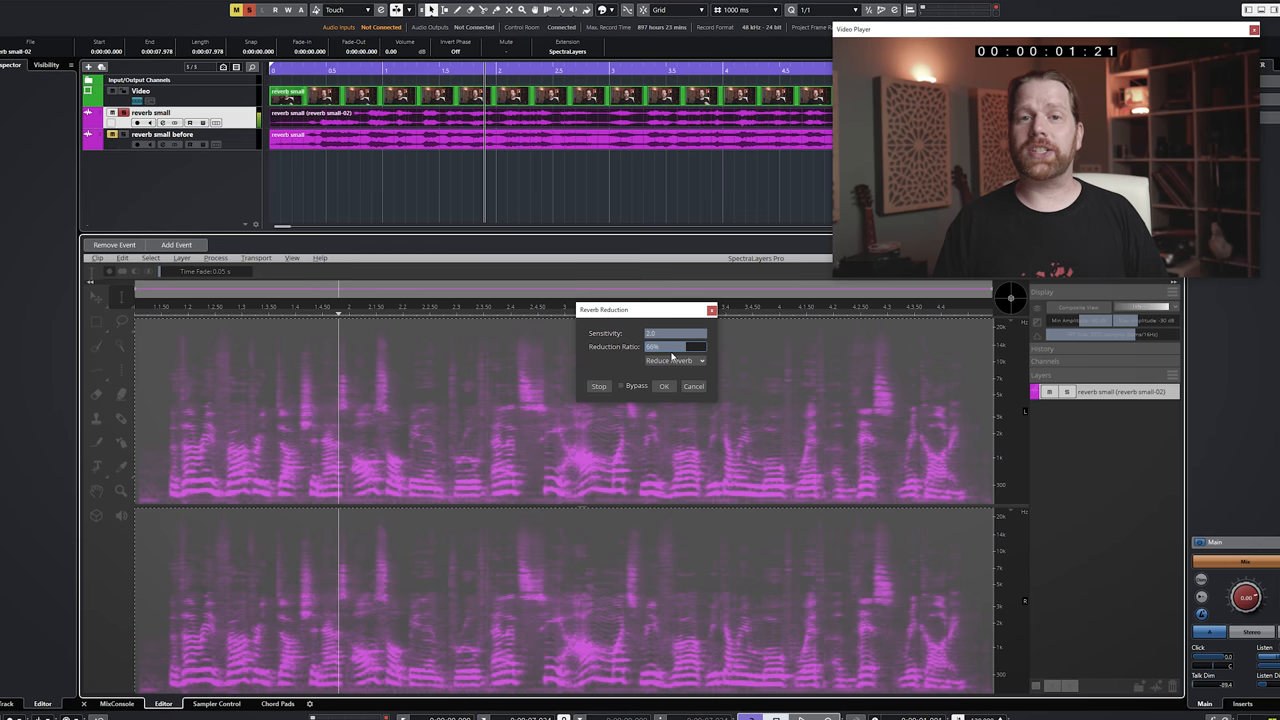
pyautogui.click(598, 386)
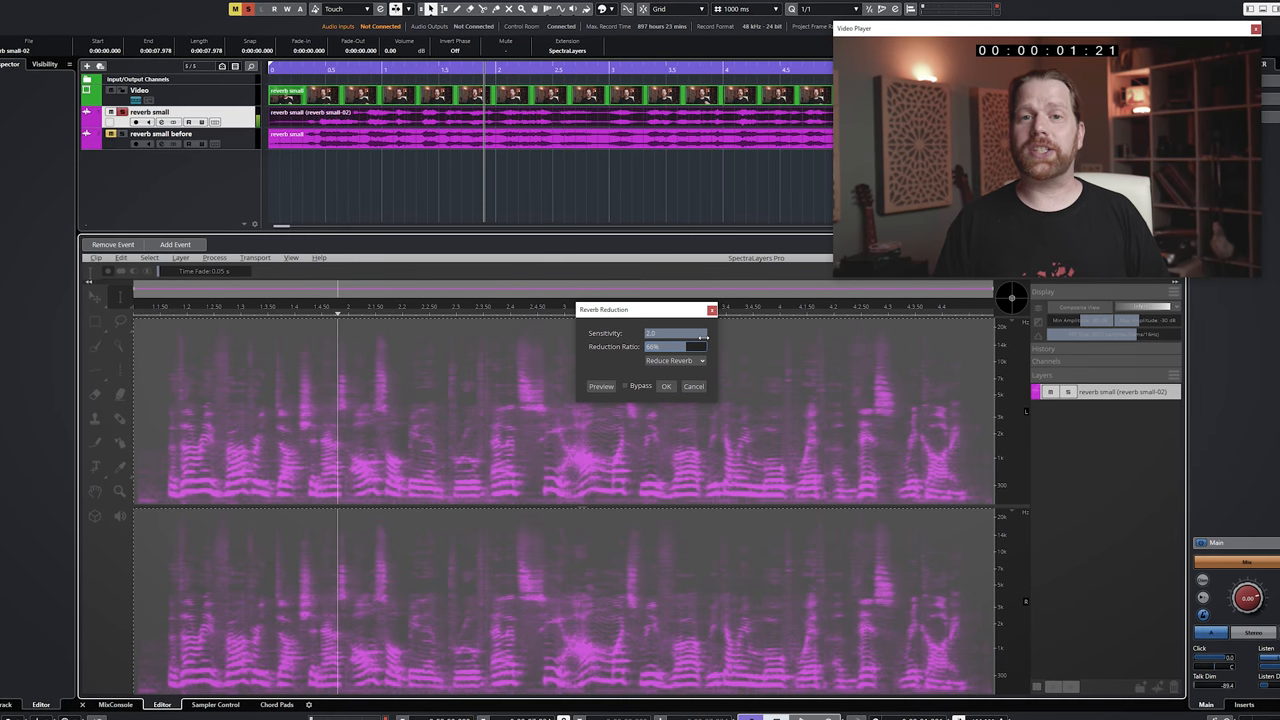
pyautogui.click(666, 386)
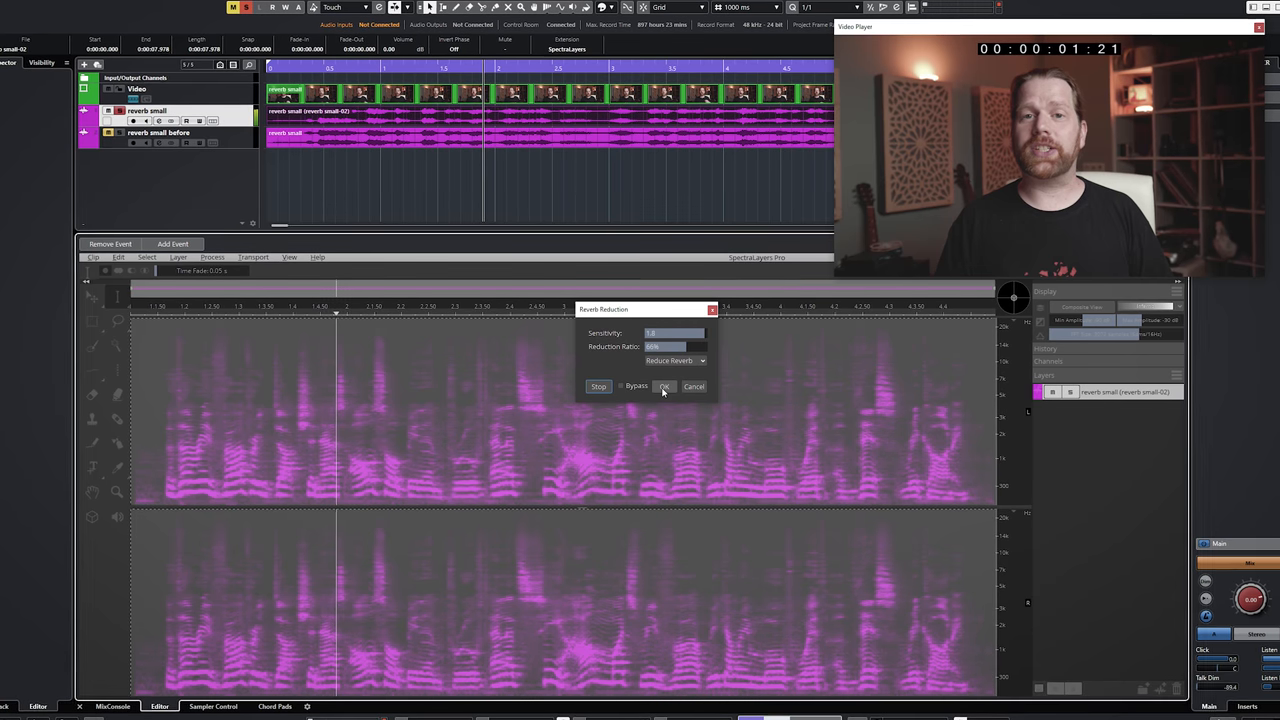
pyautogui.click(598, 386)
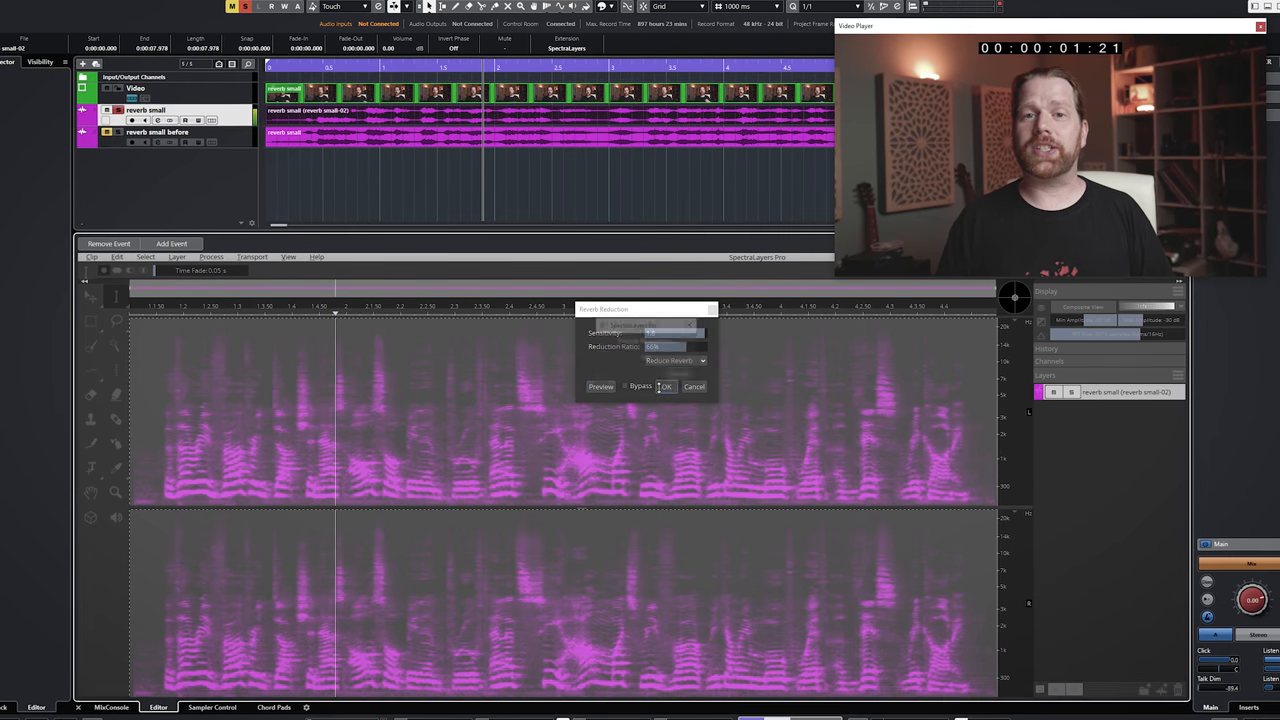
pyautogui.click(666, 386)
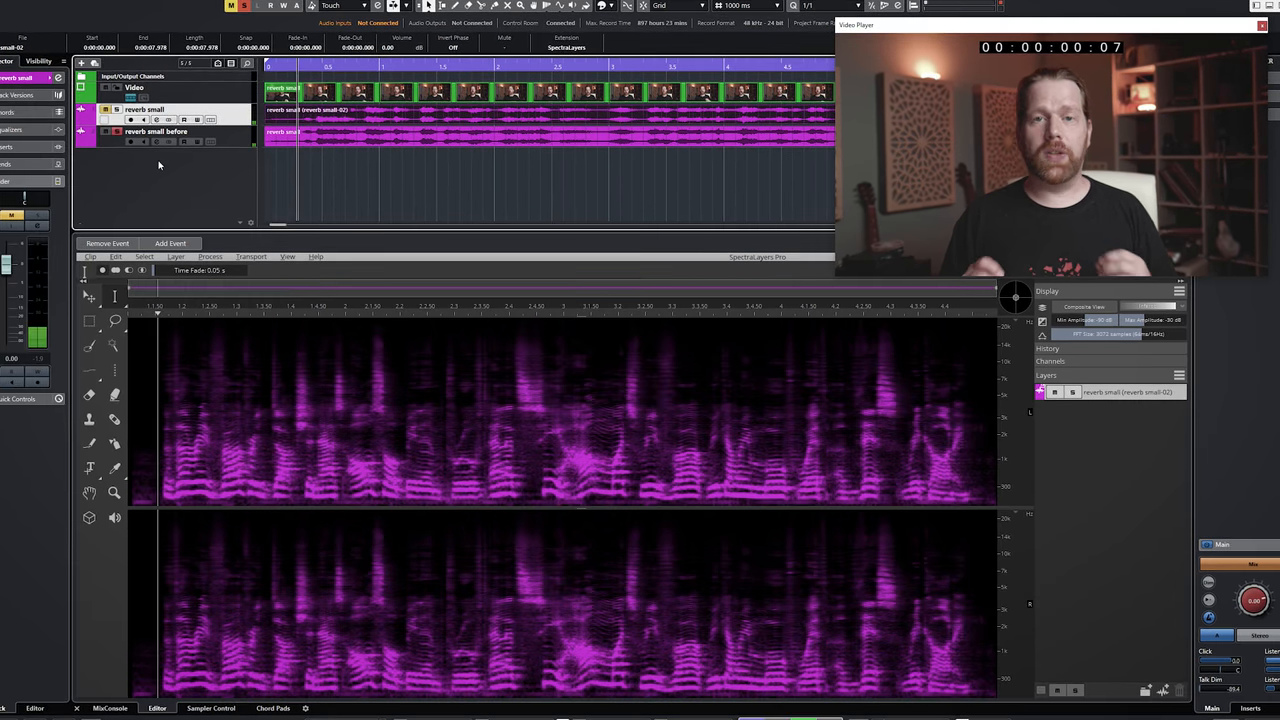